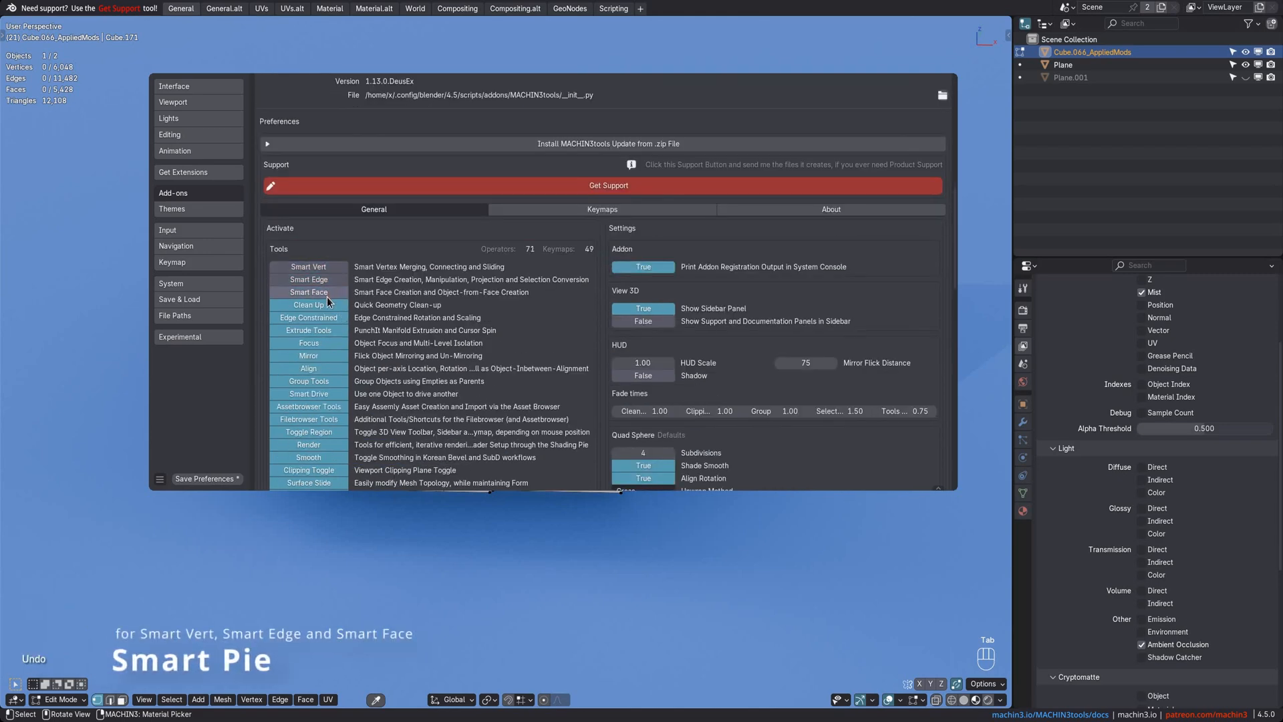
Review the MACHIN3tools preferences and return to the mesh in Edit Mode.
scroll(down, 3)
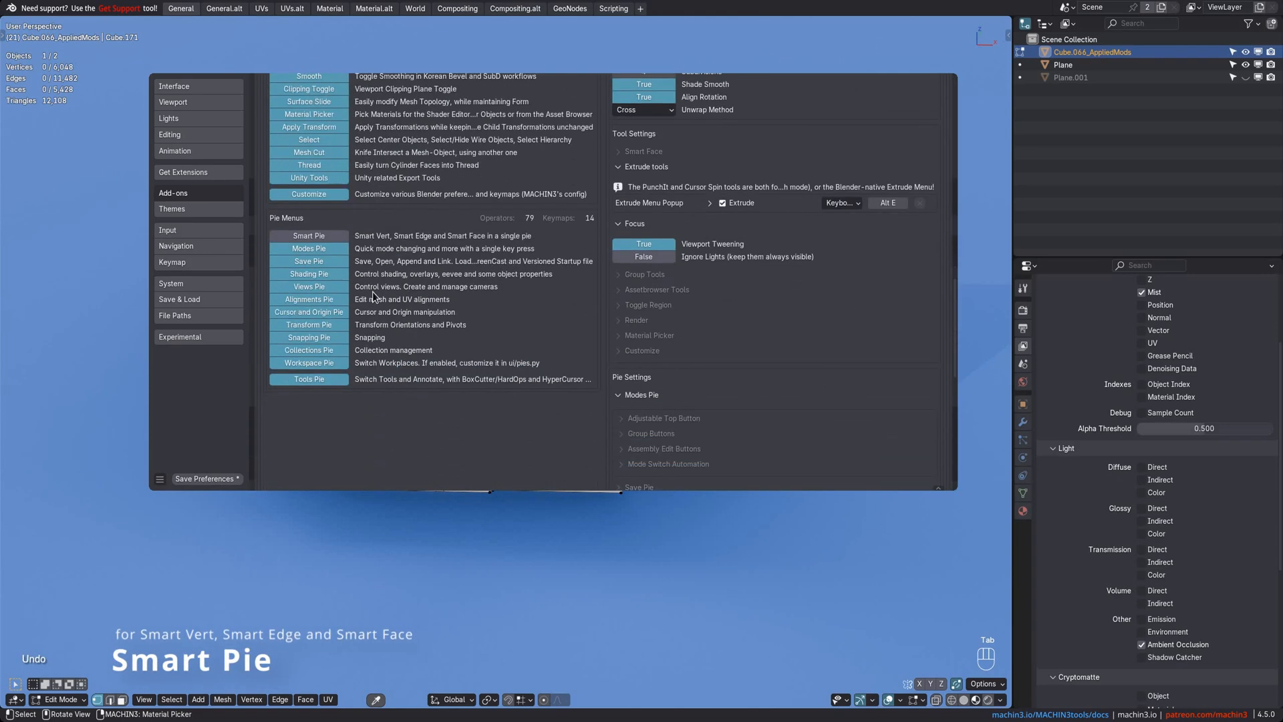
click(309, 235)
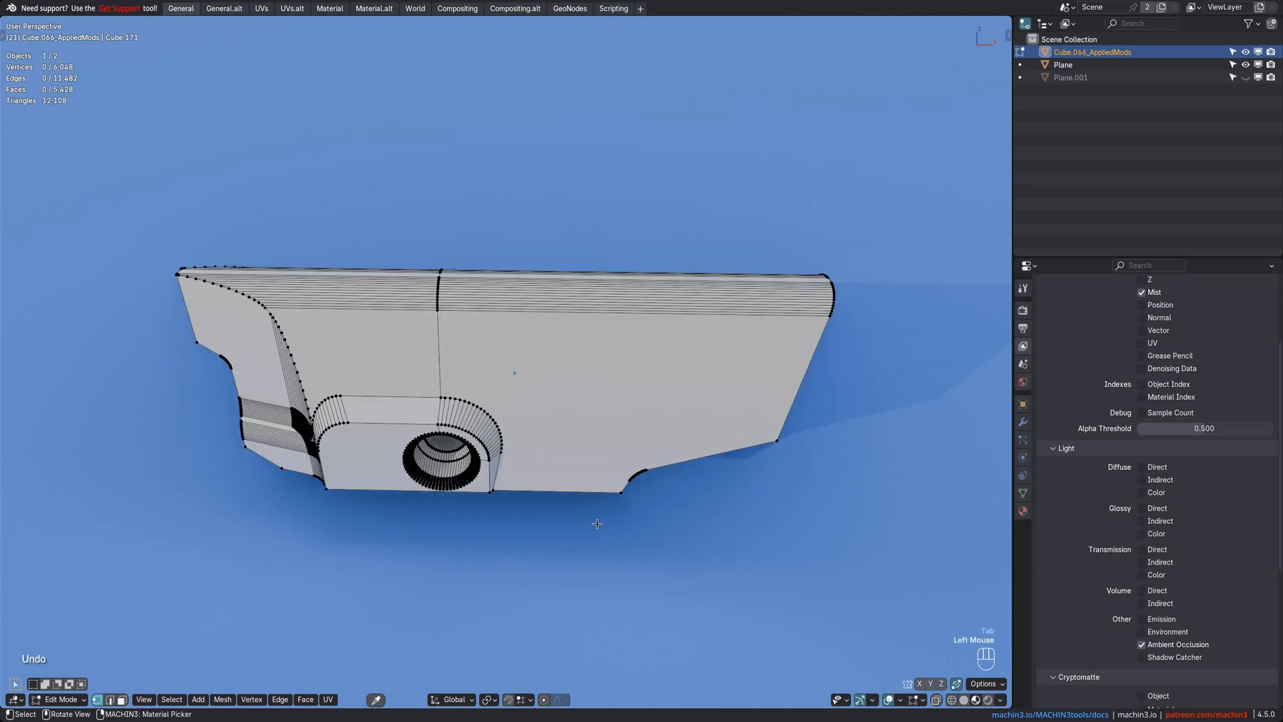
Zoom to the boss and select a vertex on its curved rim for Smart Vert Merge At Last.
scroll(down, 3)
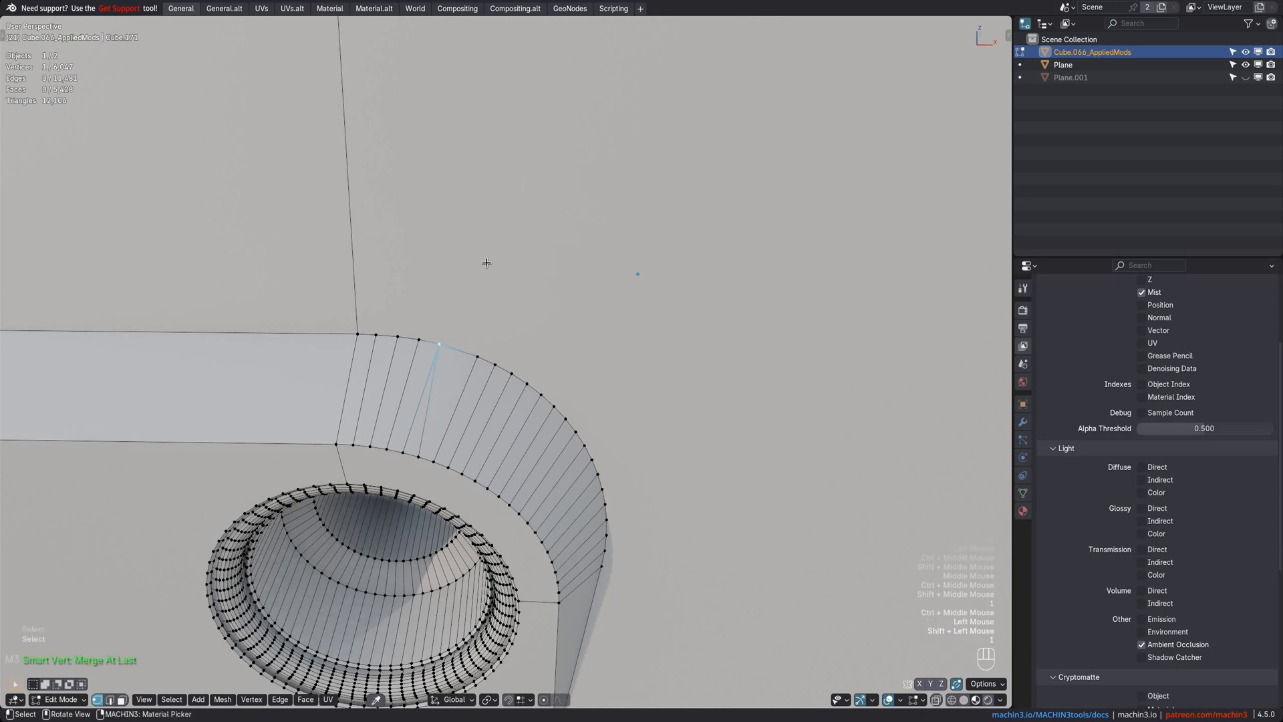
click(405, 460)
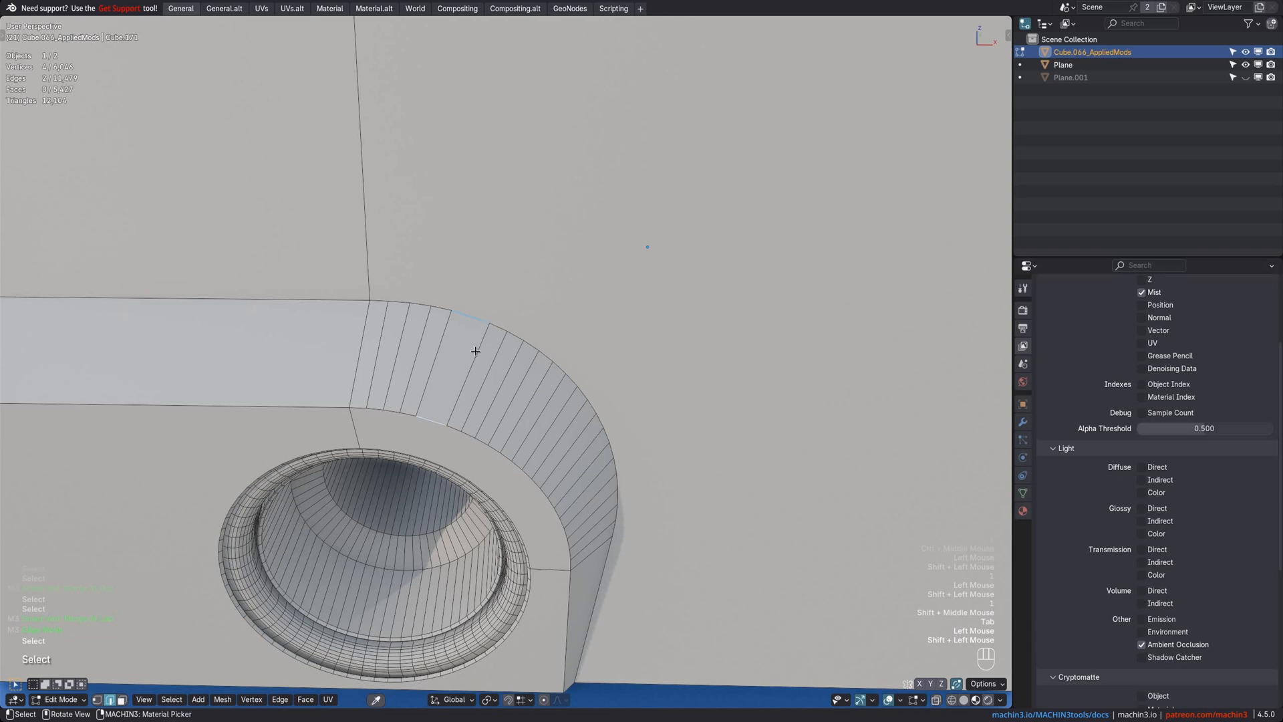
mouse_move(473, 363)
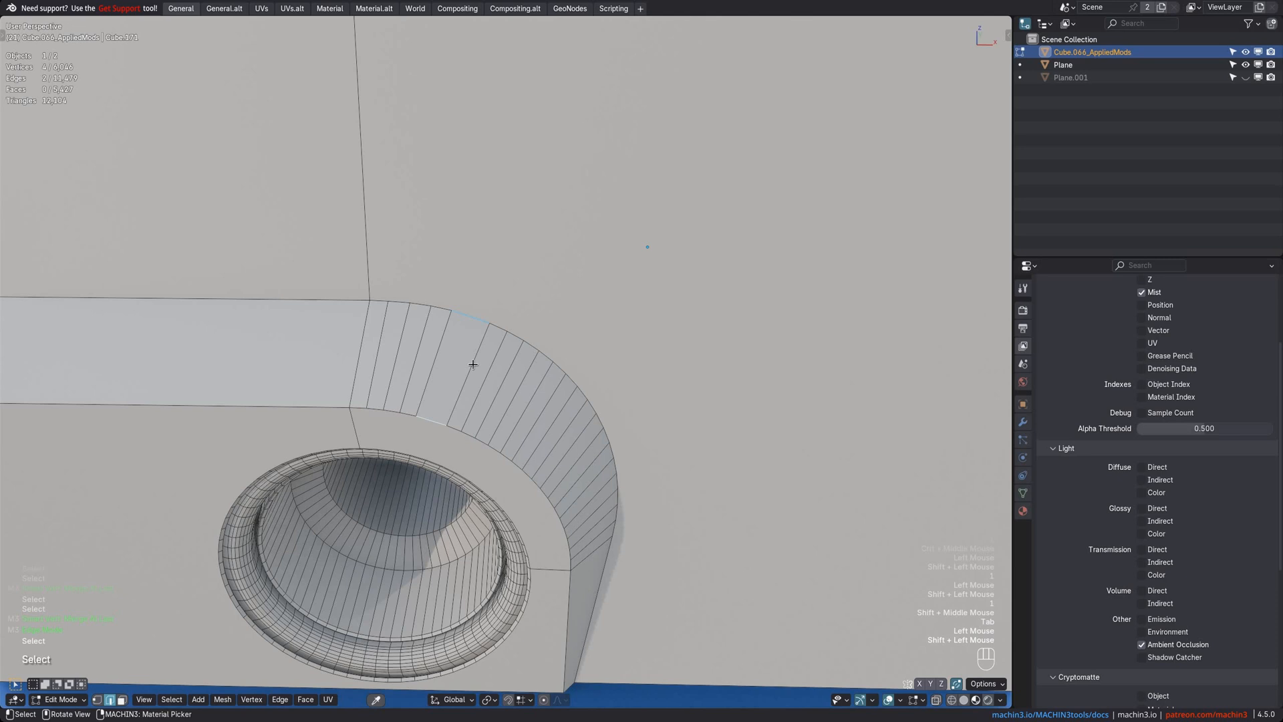
mouse_move(444, 348)
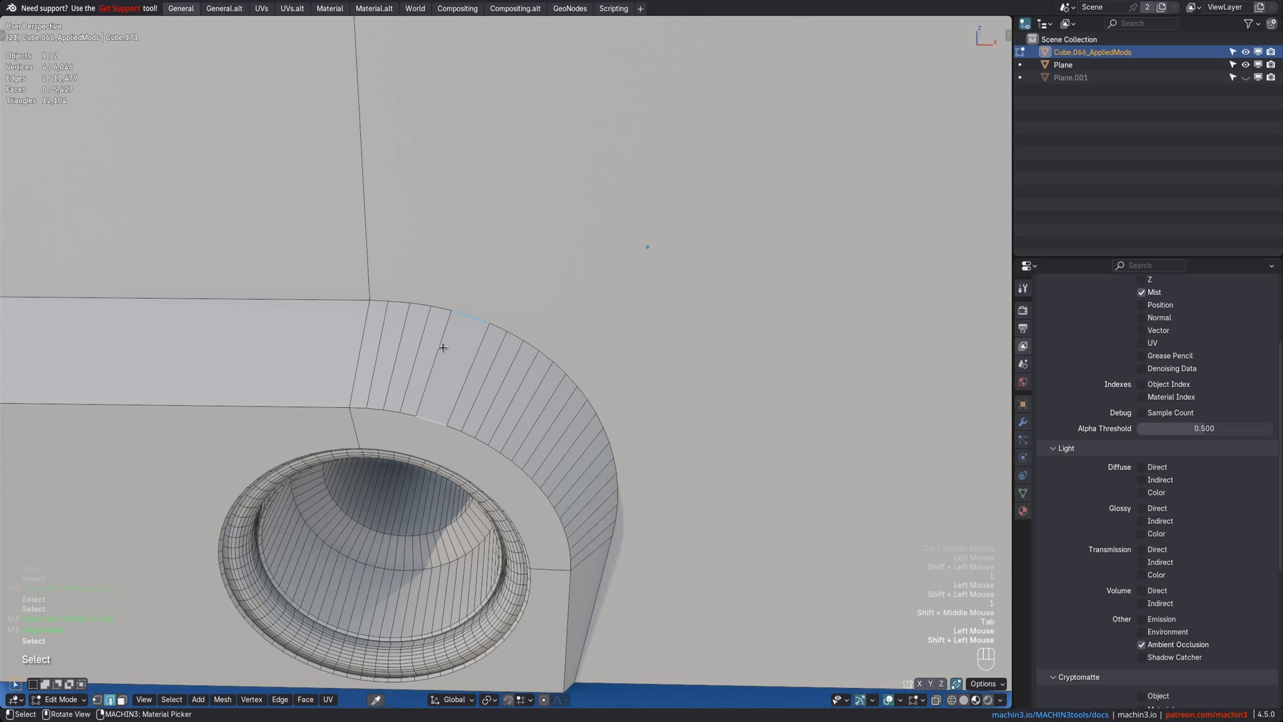
mouse_move(433, 356)
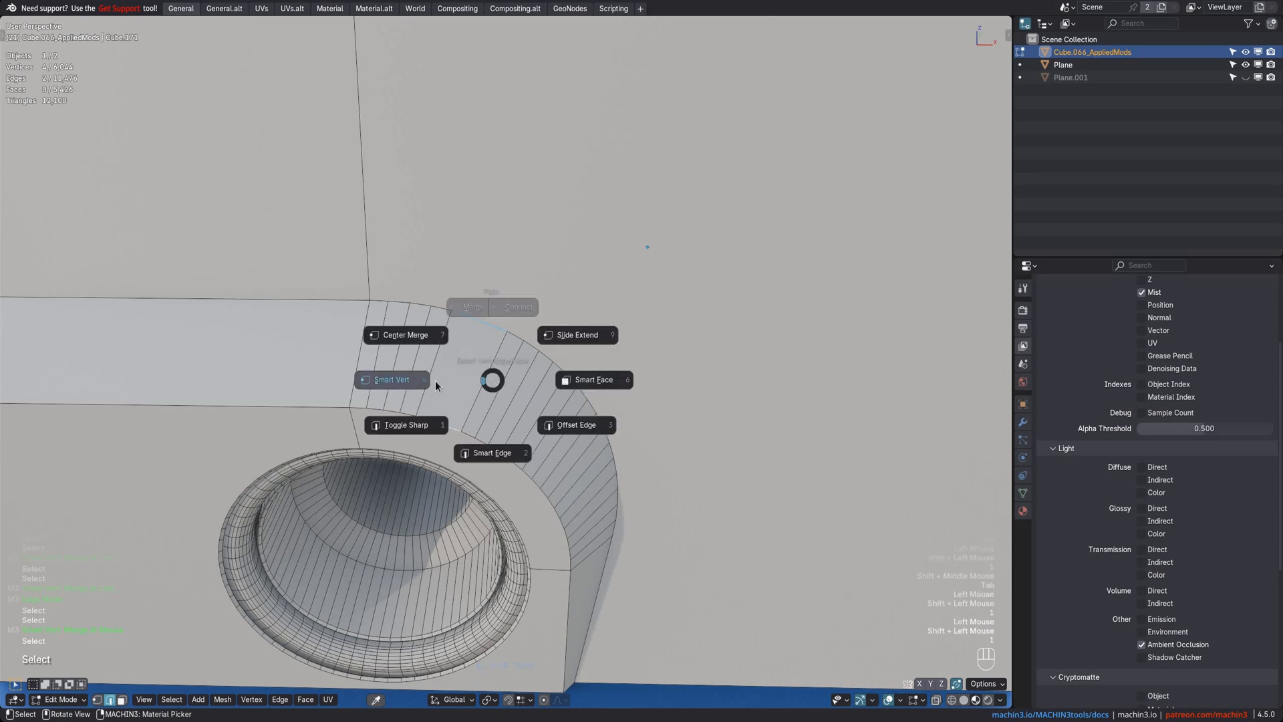
Mark the rim edge loop sharp, then turn a selected face into object Cube.066_AppliedMods.001 via Smart Face.
click(393, 379)
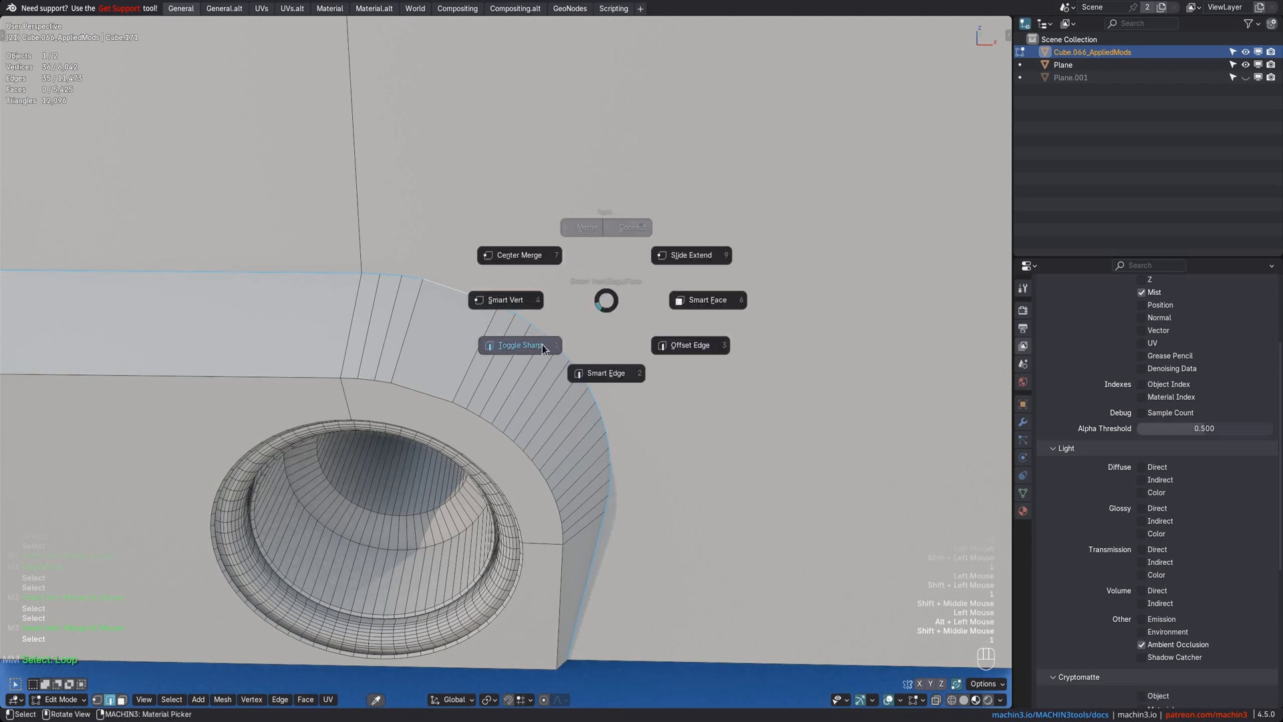
mouse_move(512, 350)
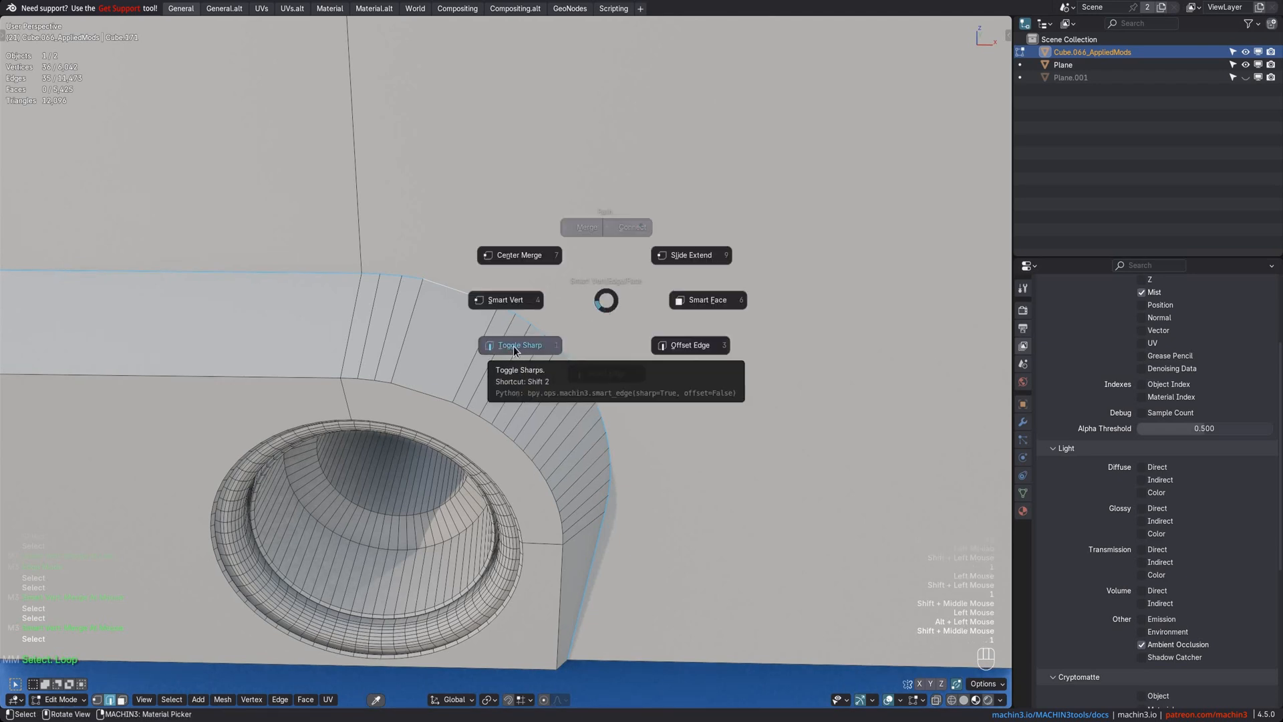
click(518, 345)
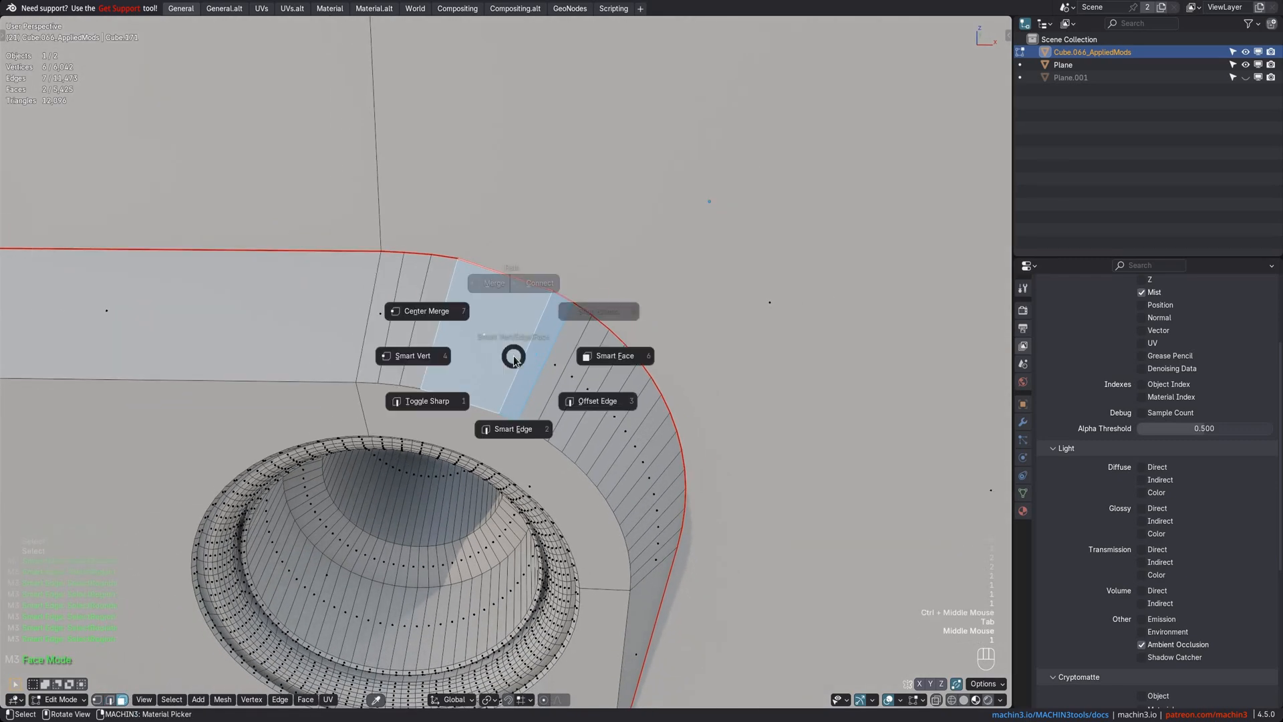
click(615, 356)
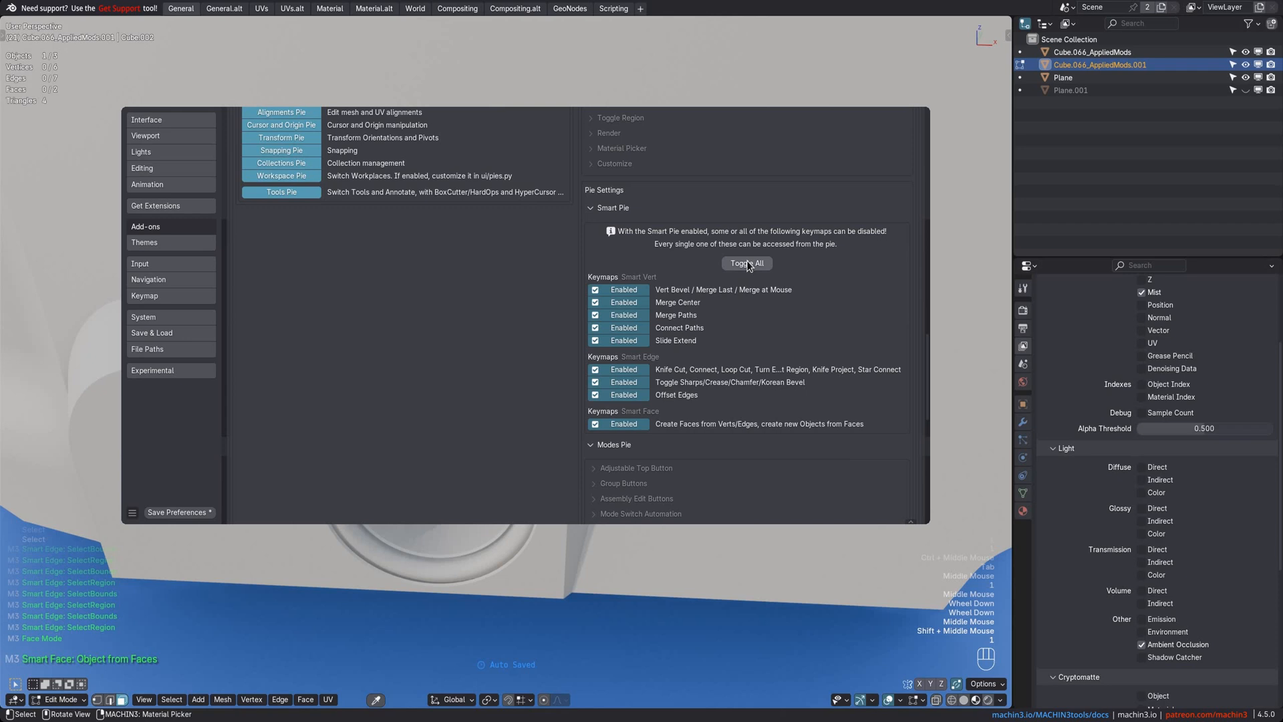
Disable the individual Smart Pie sub-keymaps and reassign the Smart Pie shortcut to key 1.
click(746, 263)
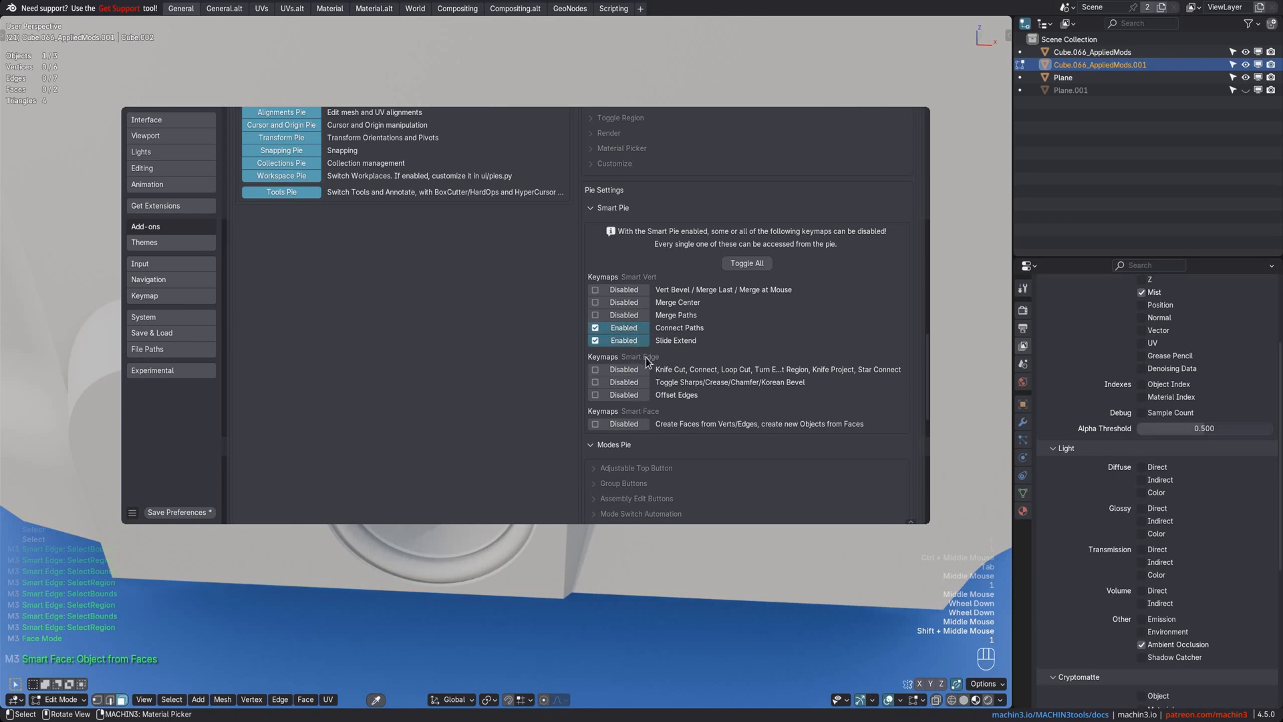
click(746, 264)
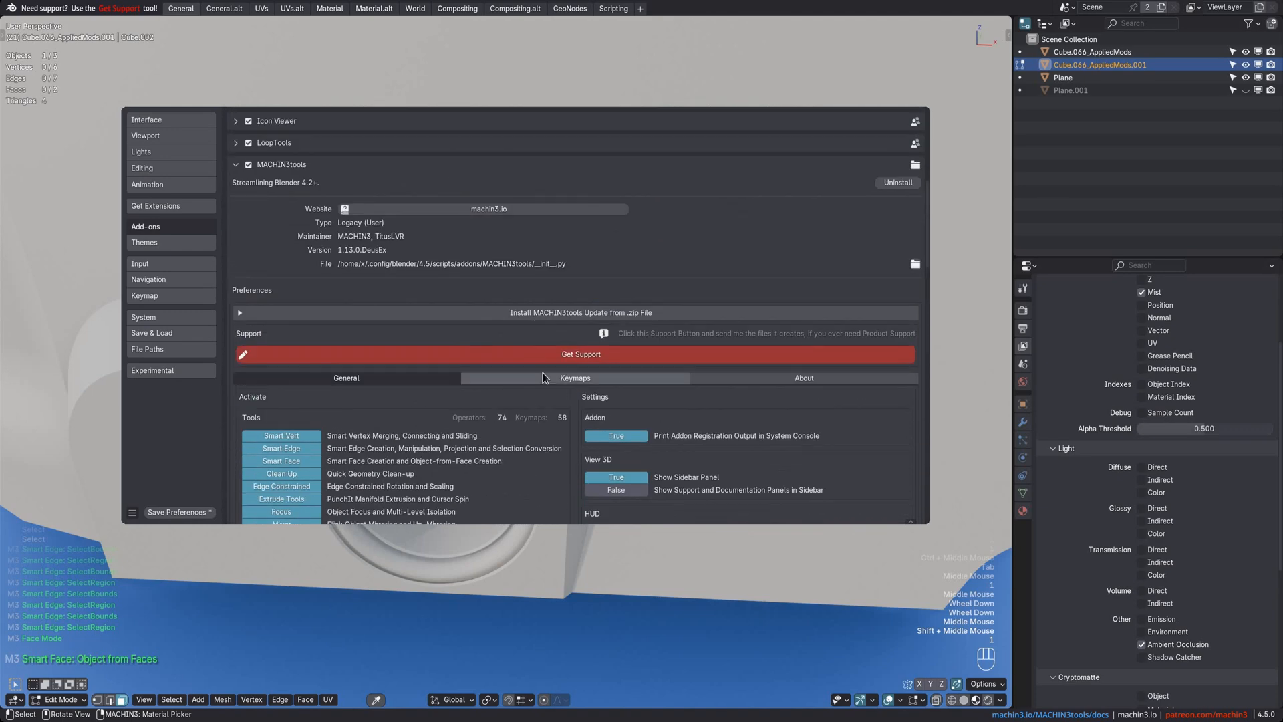
click(575, 376)
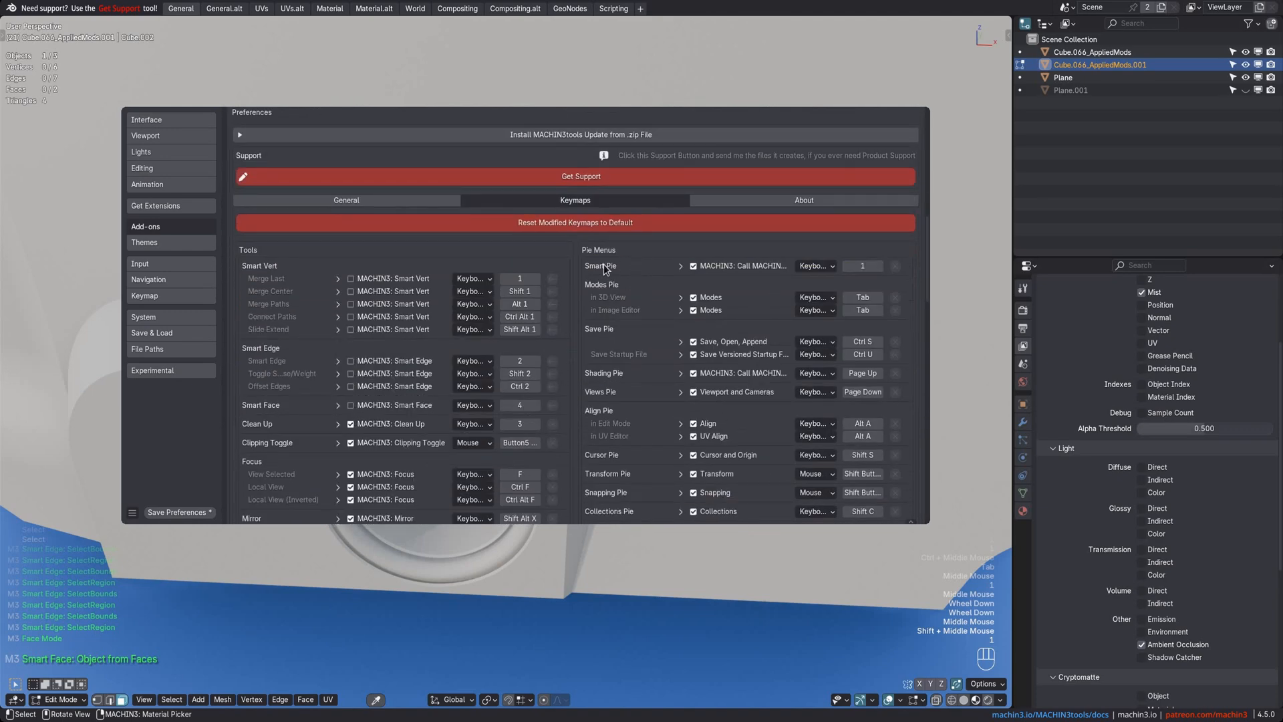
click(862, 266)
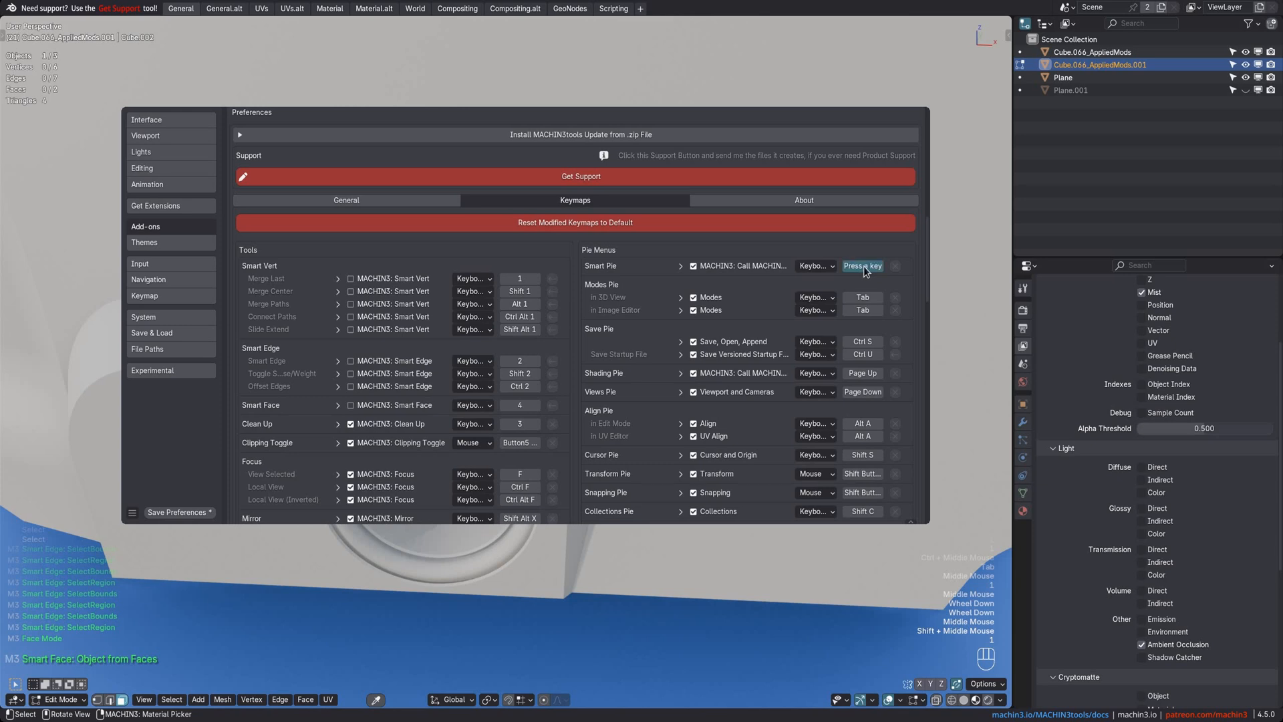
key(1)
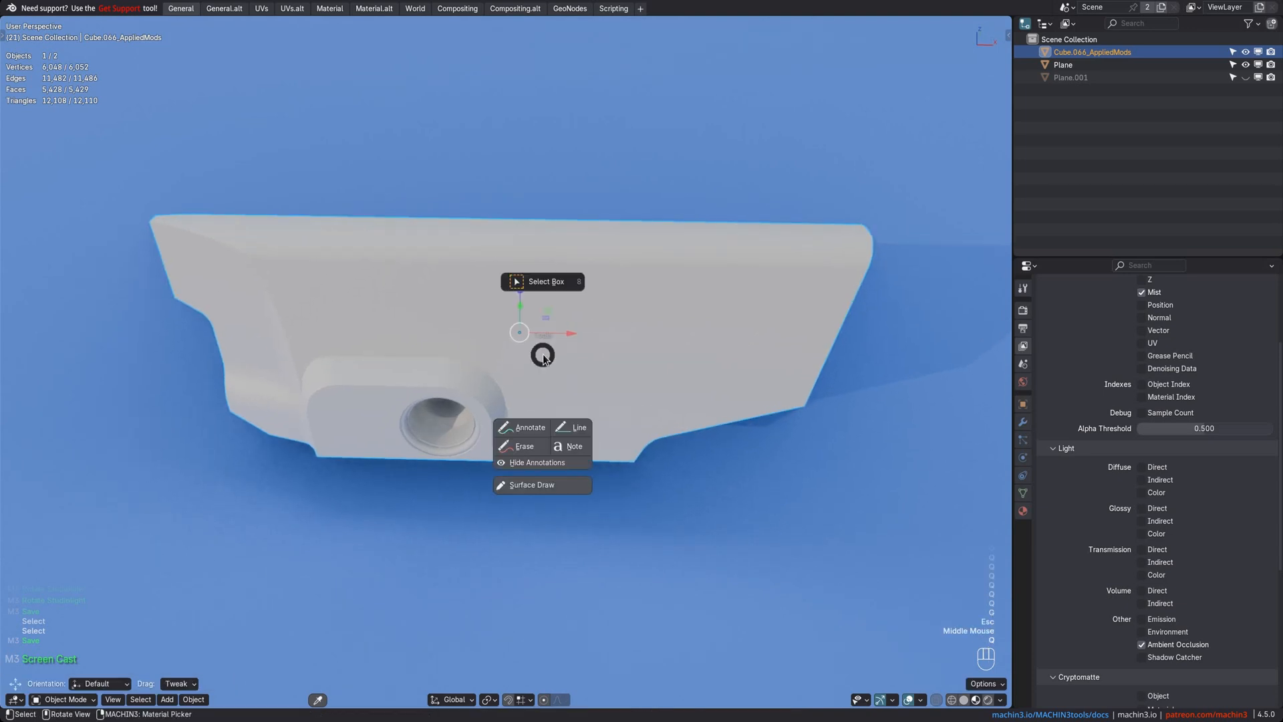
mouse_move(547, 282)
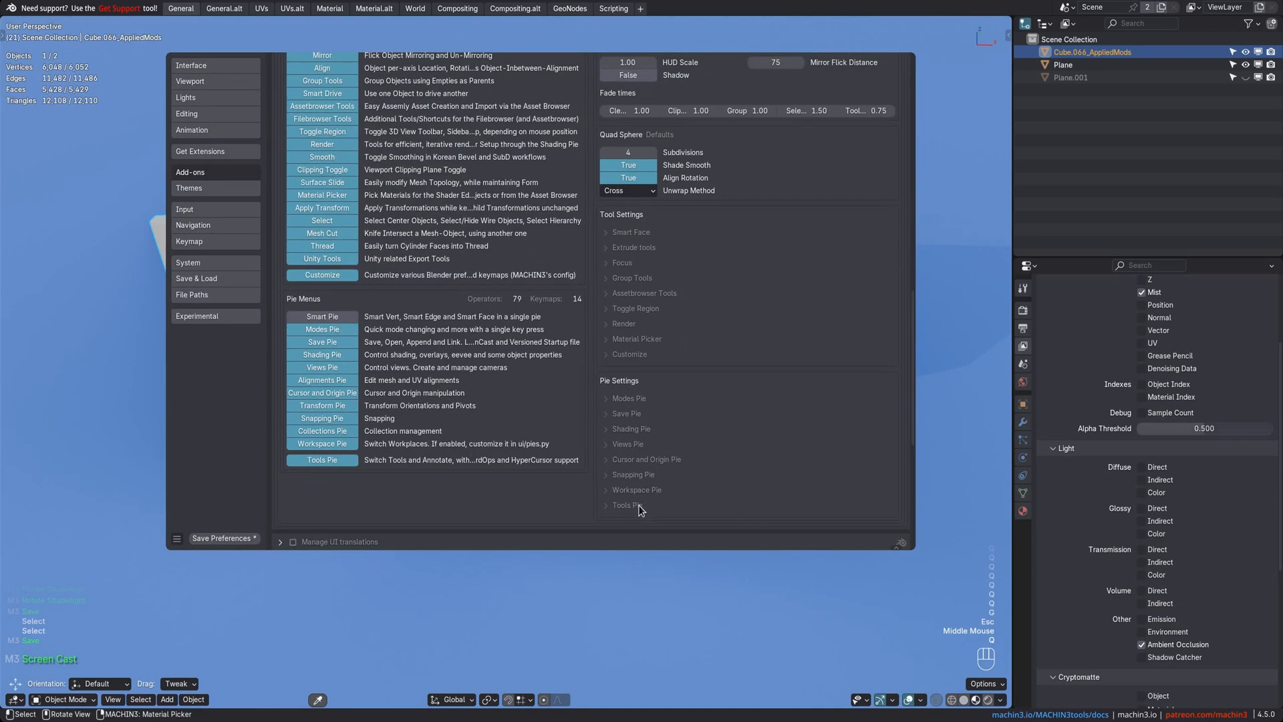
Leave Preferences and show the viewport tool region beside the part.
click(623, 505)
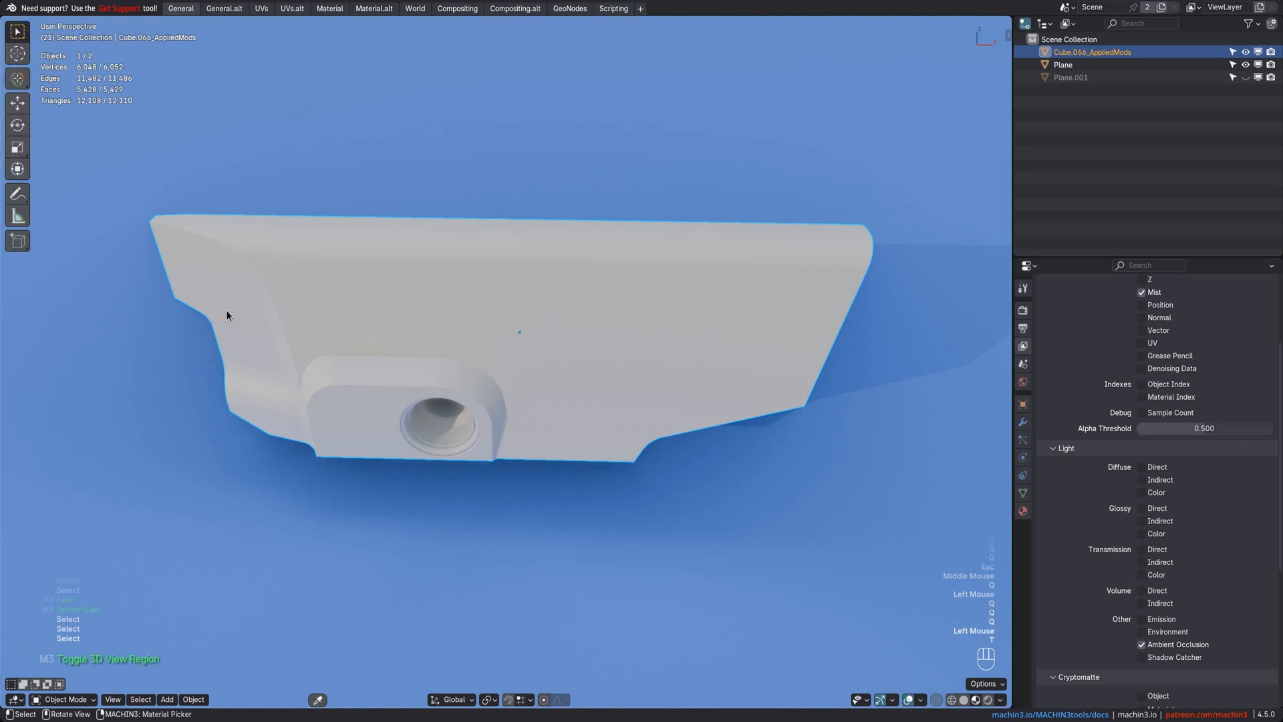
mouse_move(17, 147)
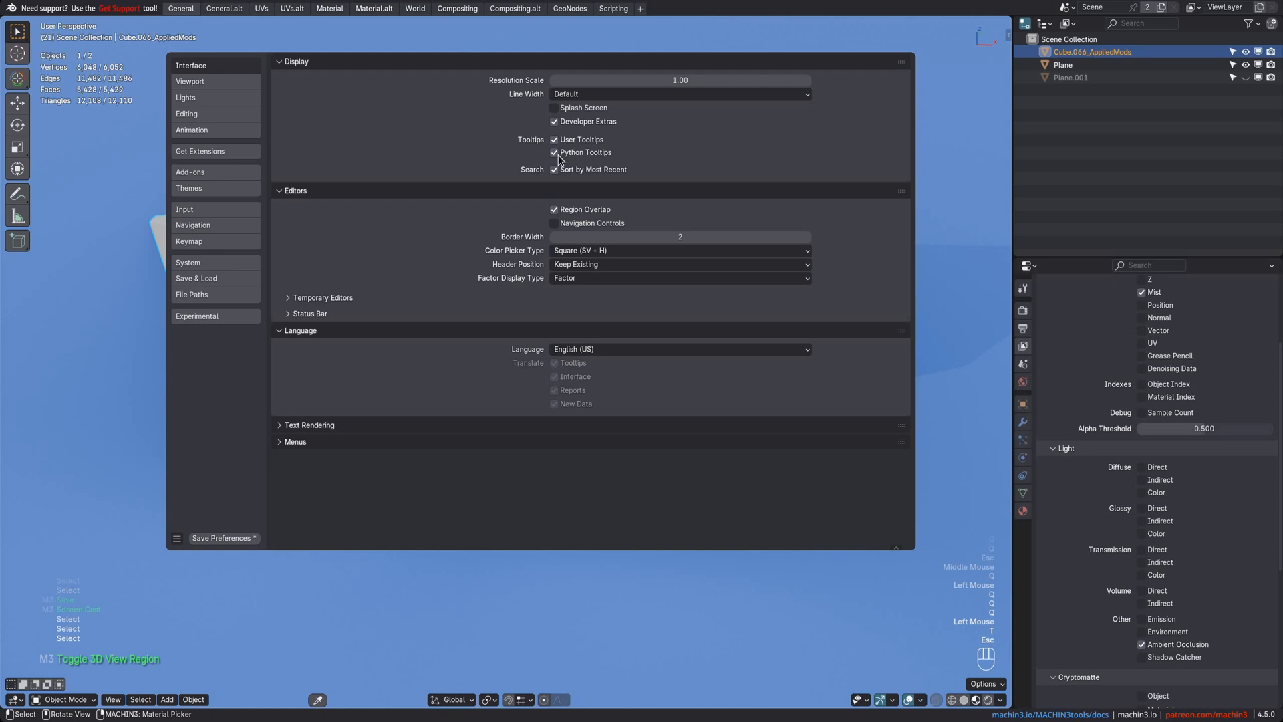
Switch Preferences from Interface settings to the Add-ons section.
click(1061, 64)
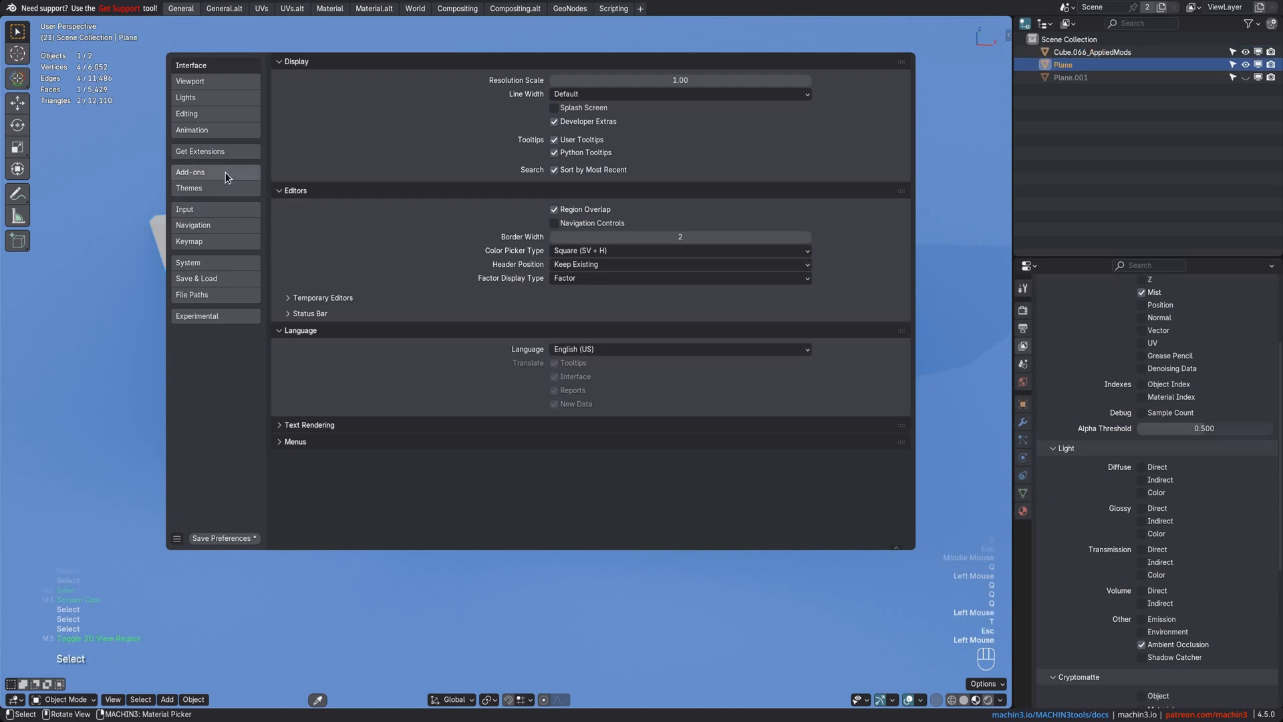
click(190, 171)
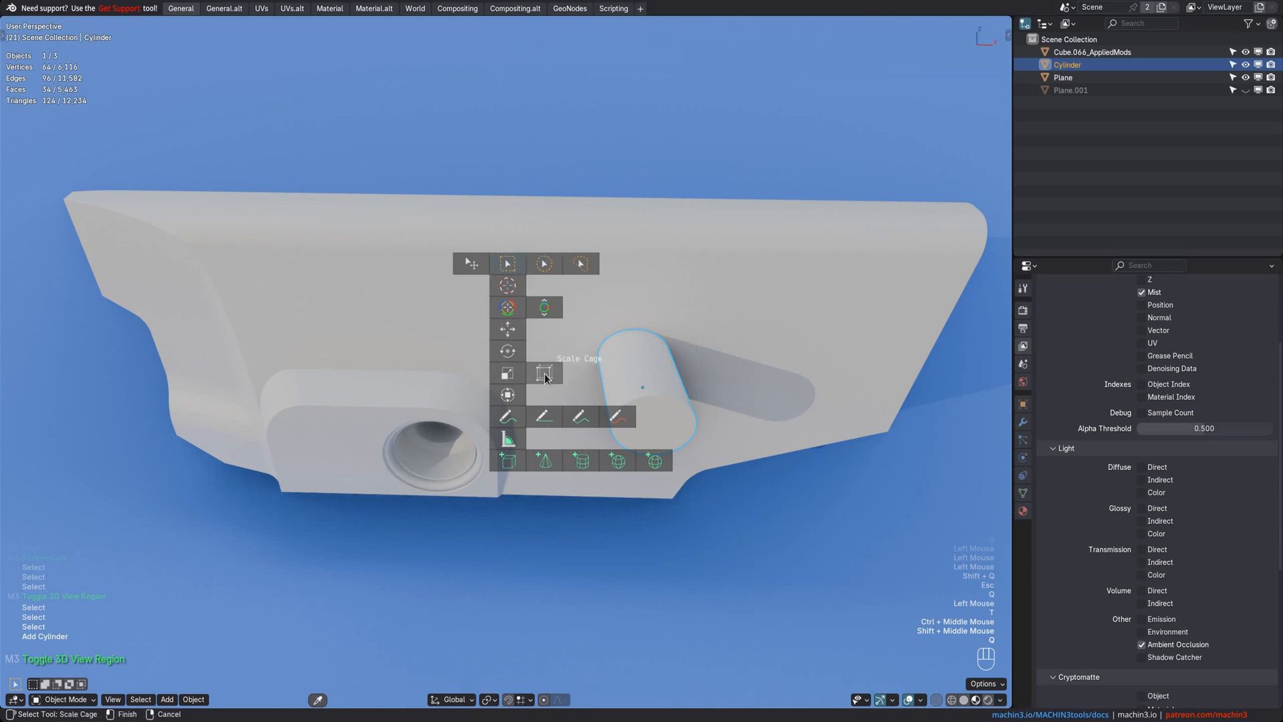
Pick the Scale Cage tool from the Tools Pie to resize the test cylinder.
click(540, 375)
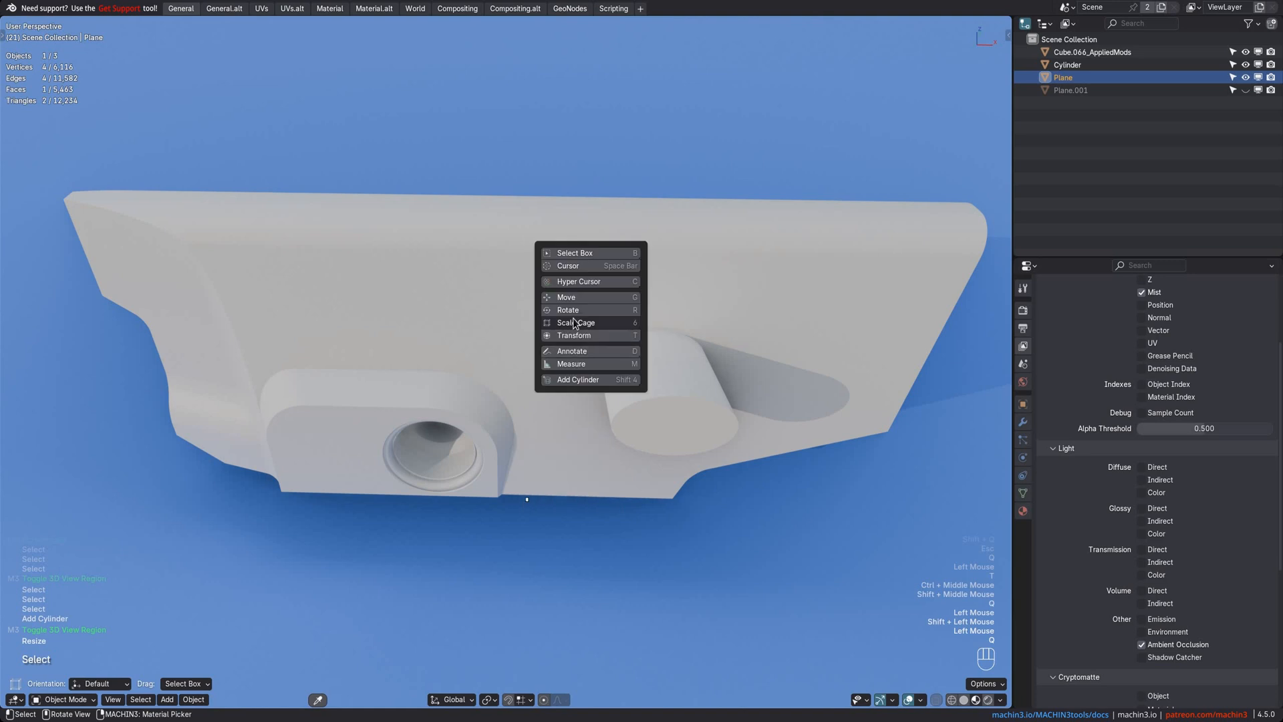
click(577, 379)
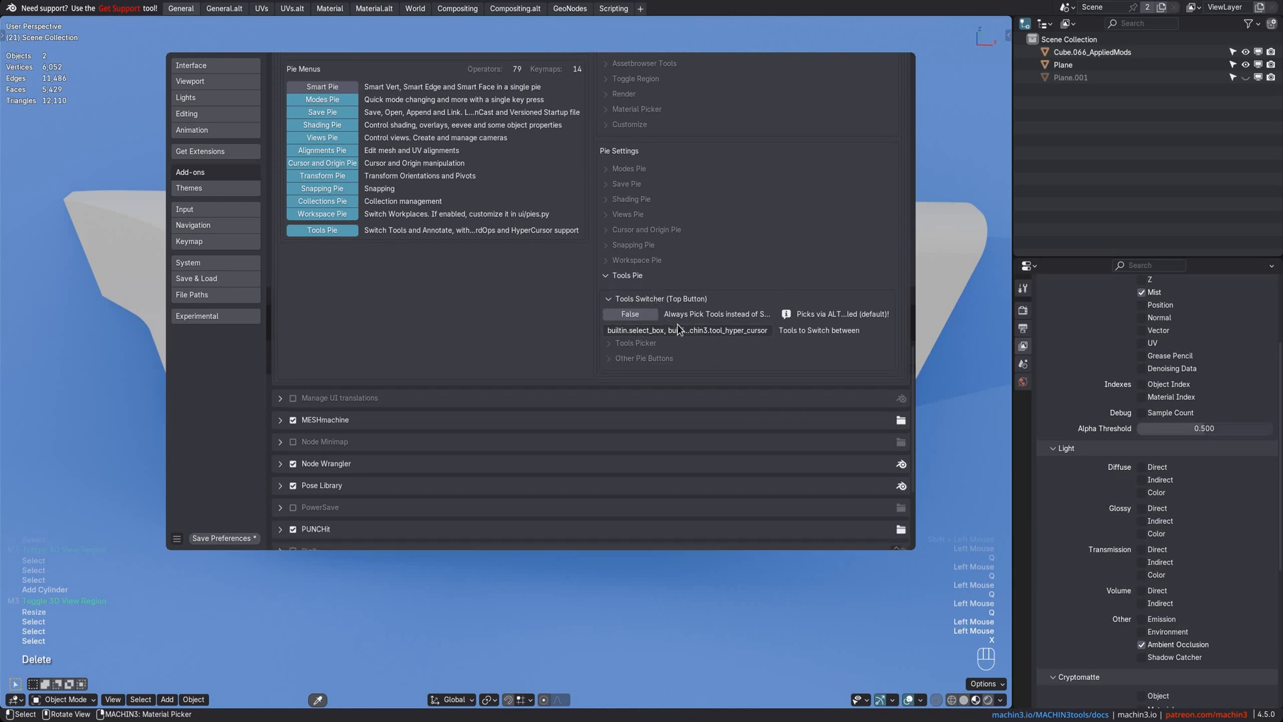
Toggle Always Pick Tools in the Tools Pie's Tools Switcher settings.
click(630, 313)
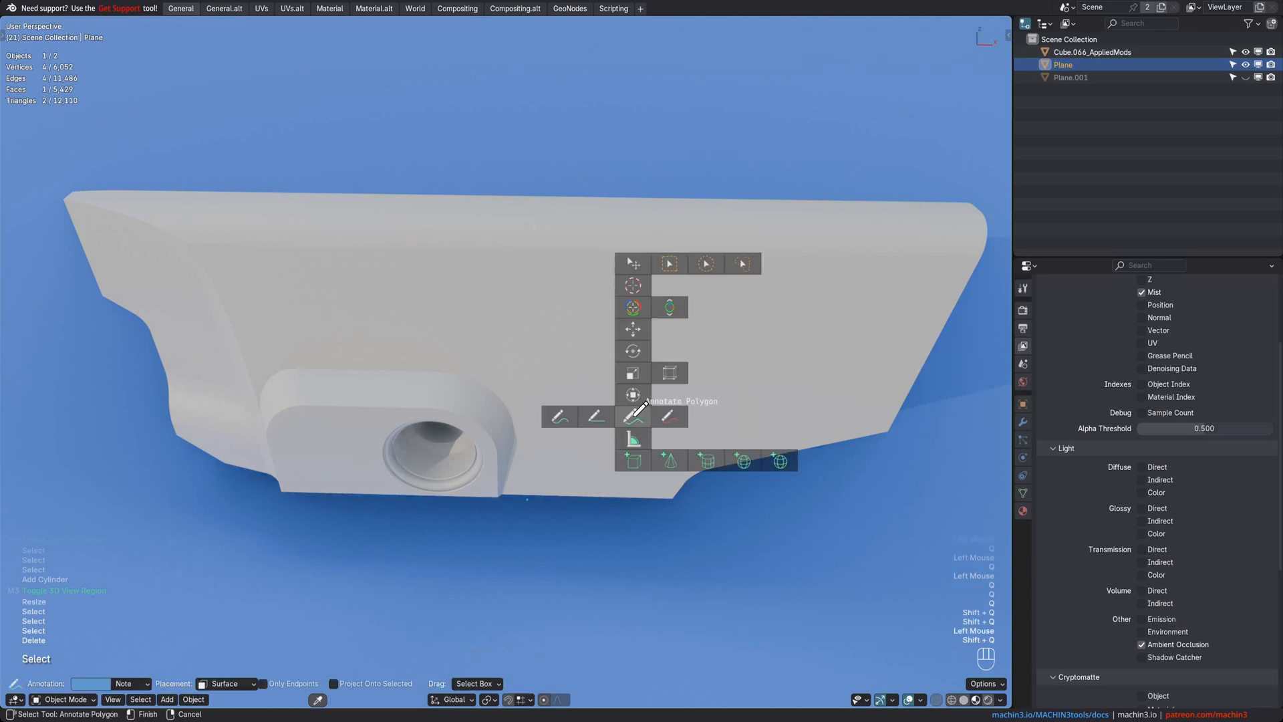
Make Annotate Polygon the active tool, then add a cone beside the boss.
click(677, 264)
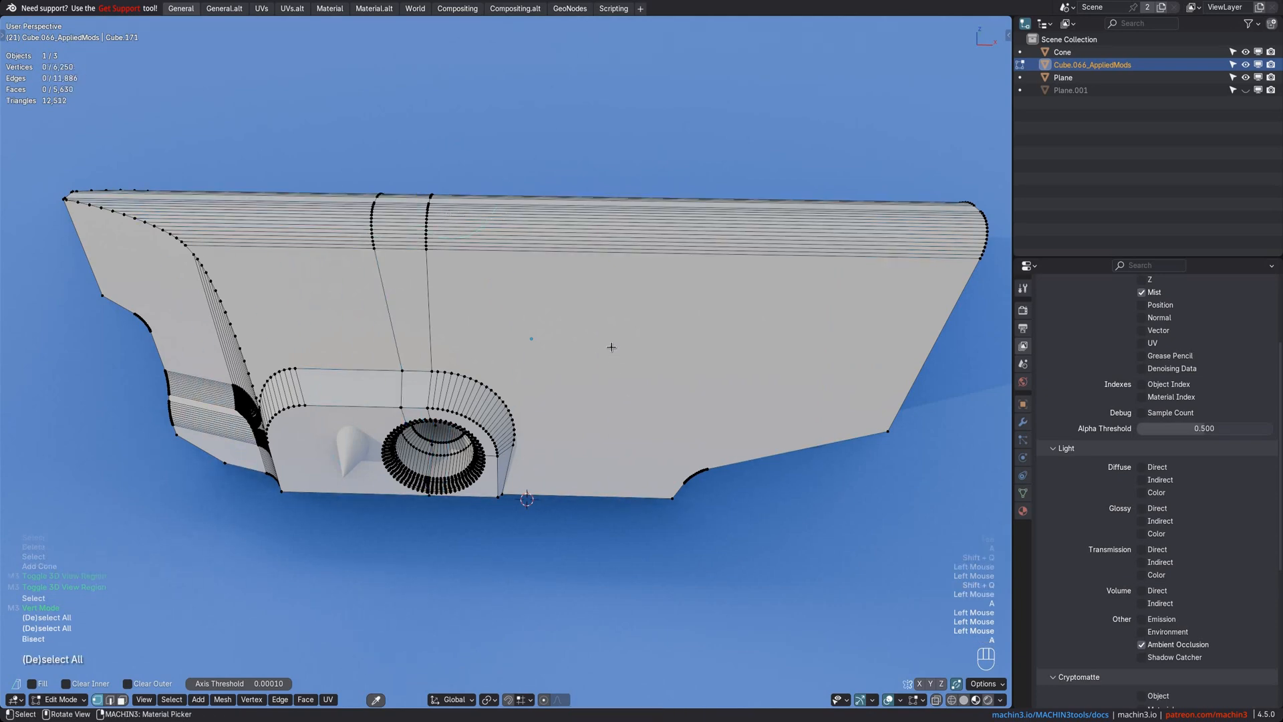
click(58, 699)
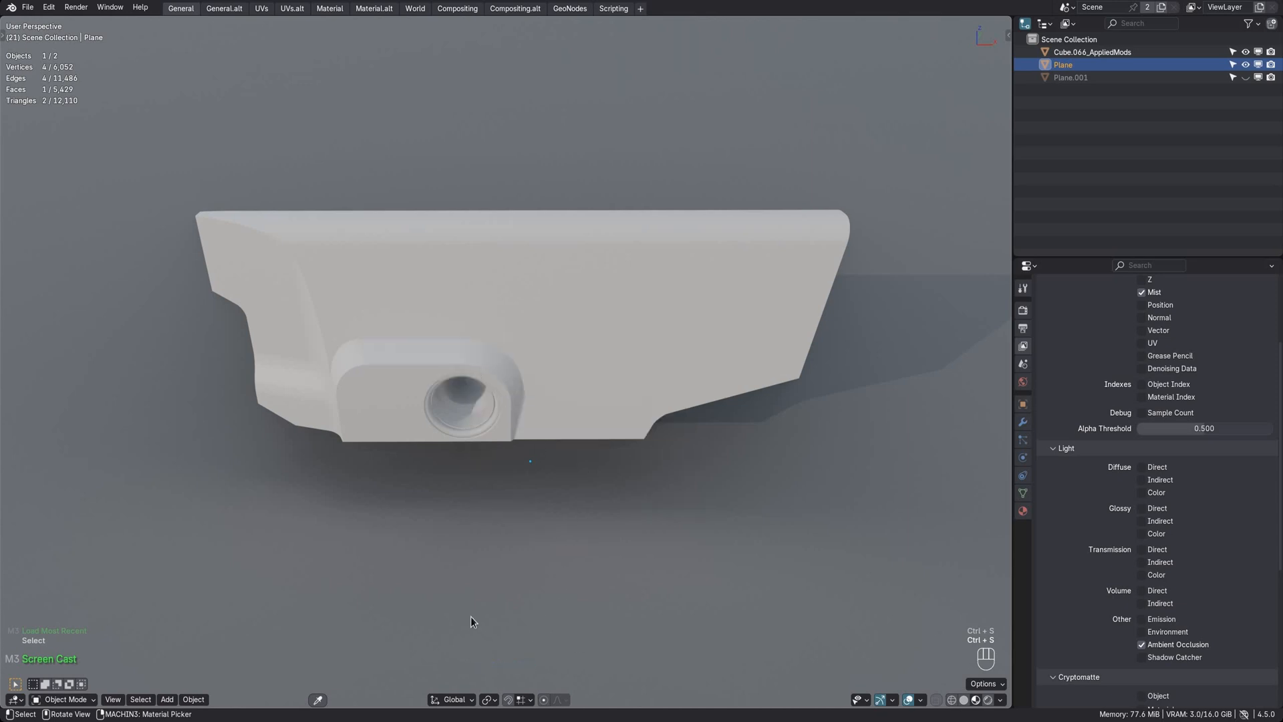
mouse_move(592, 516)
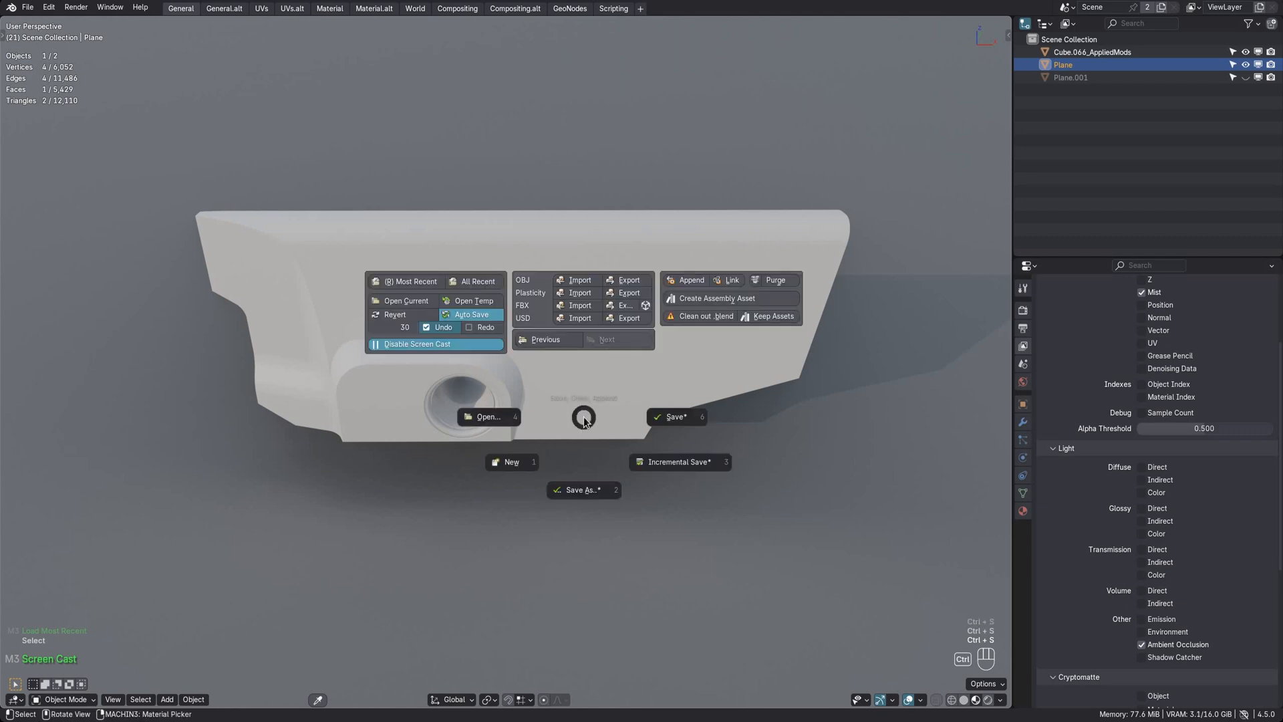
mouse_move(402, 326)
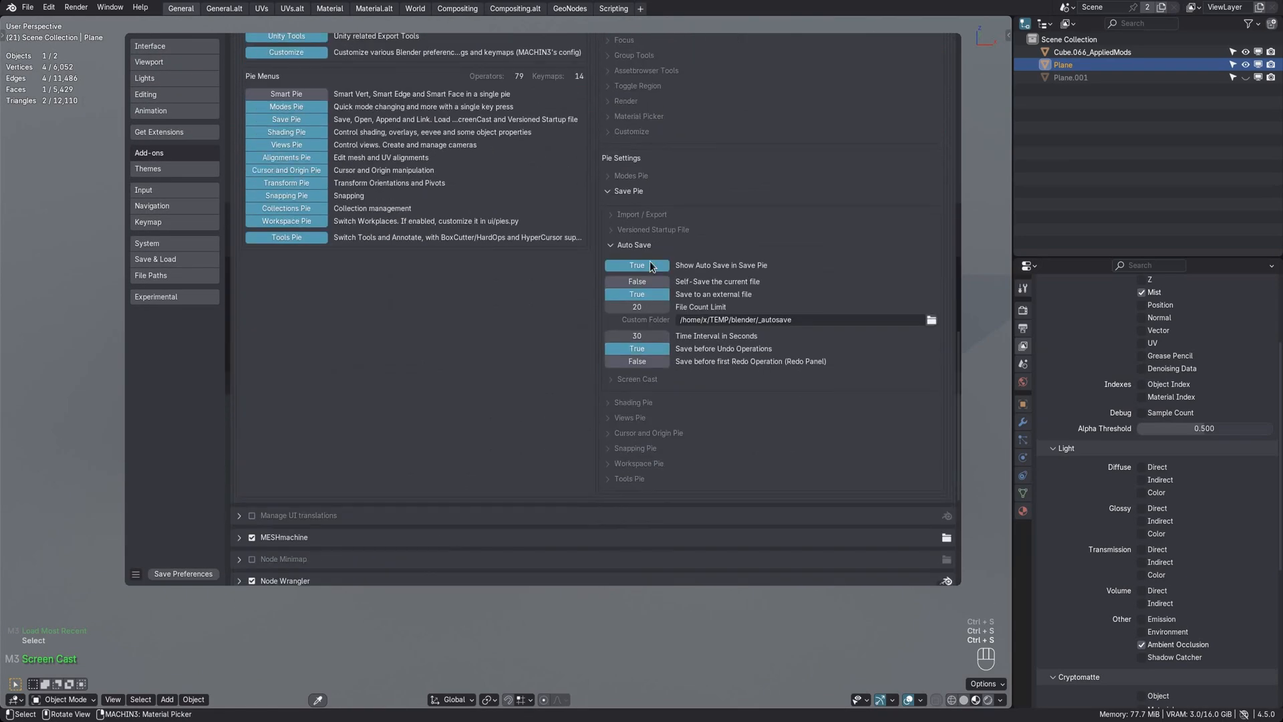
click(611, 244)
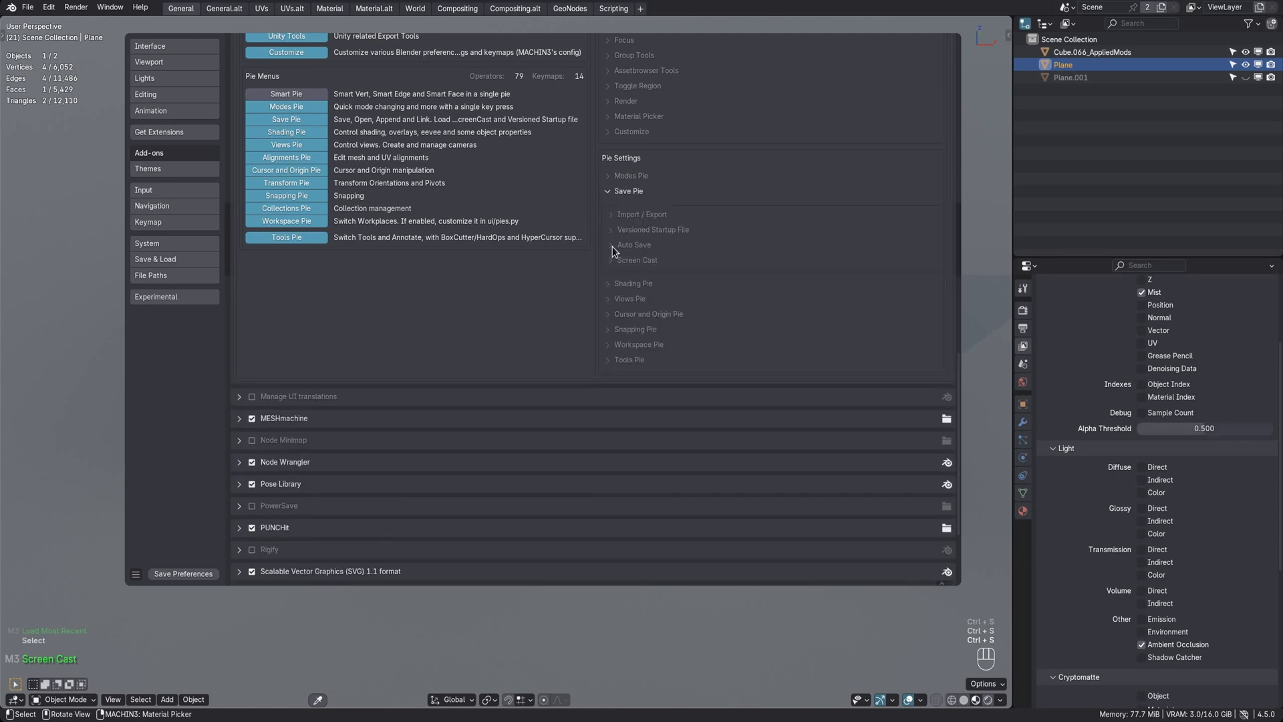
click(611, 245)
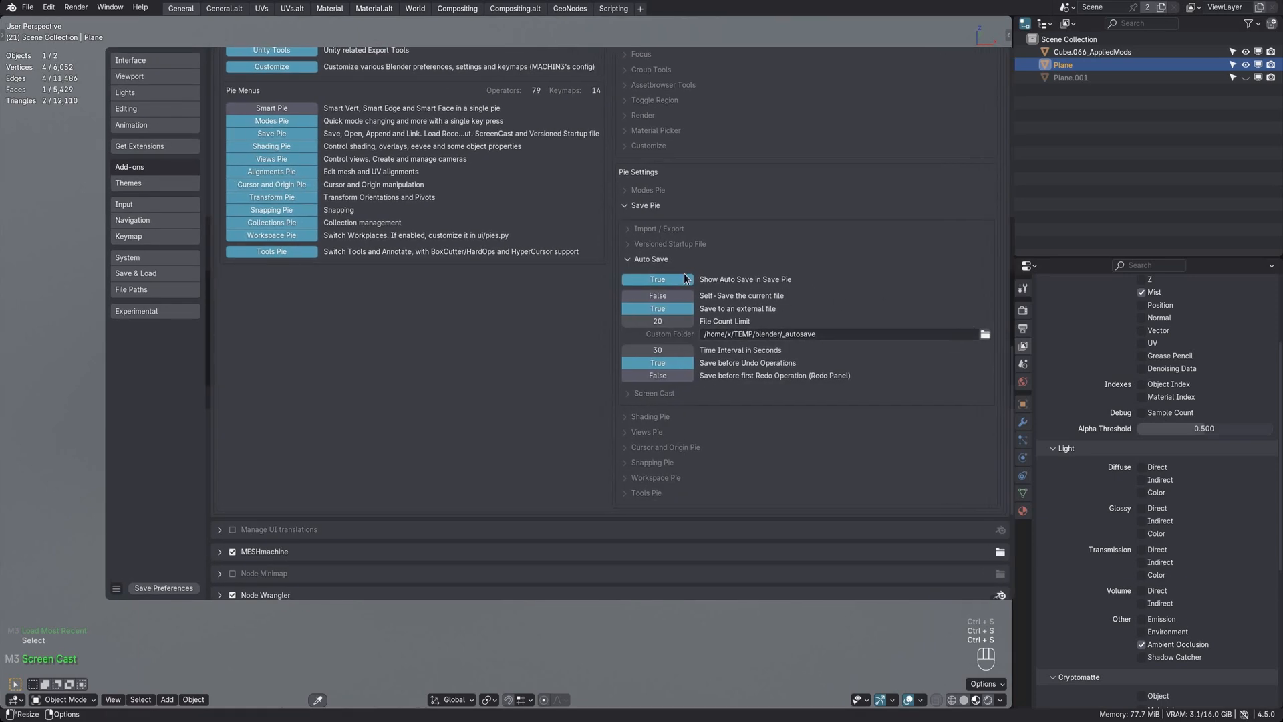
click(657, 279)
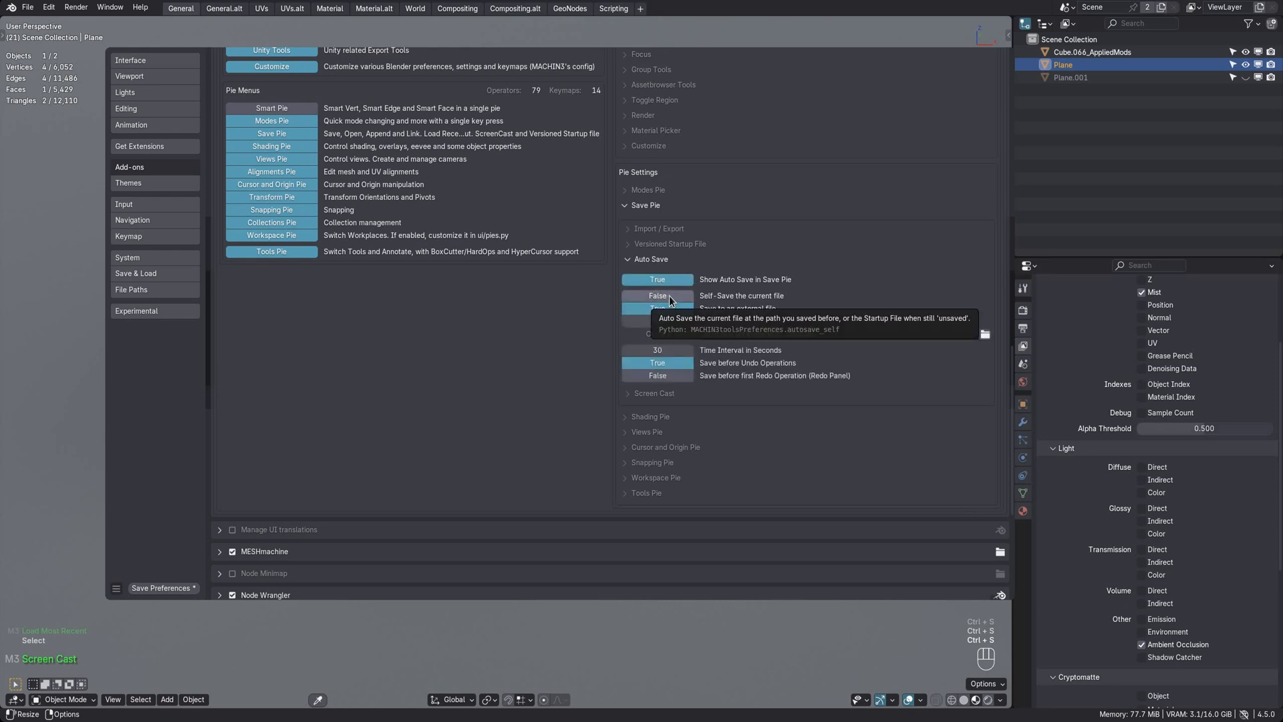
click(657, 295)
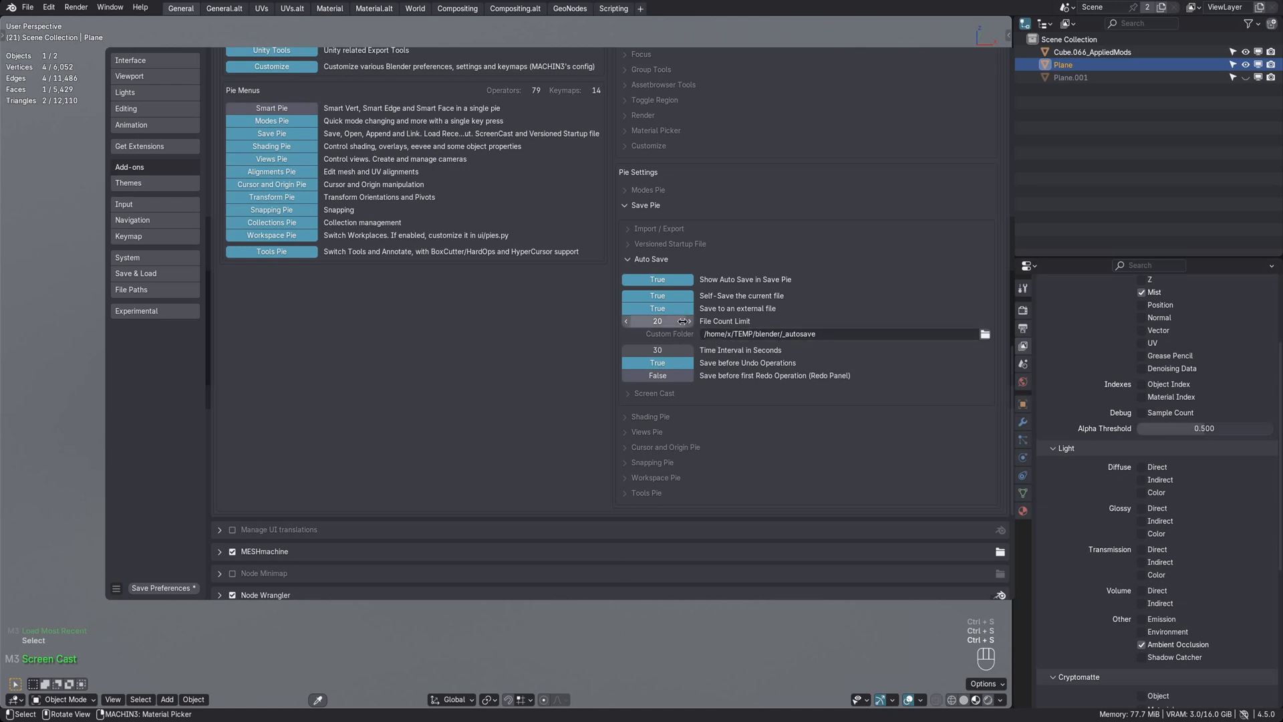
click(657, 296)
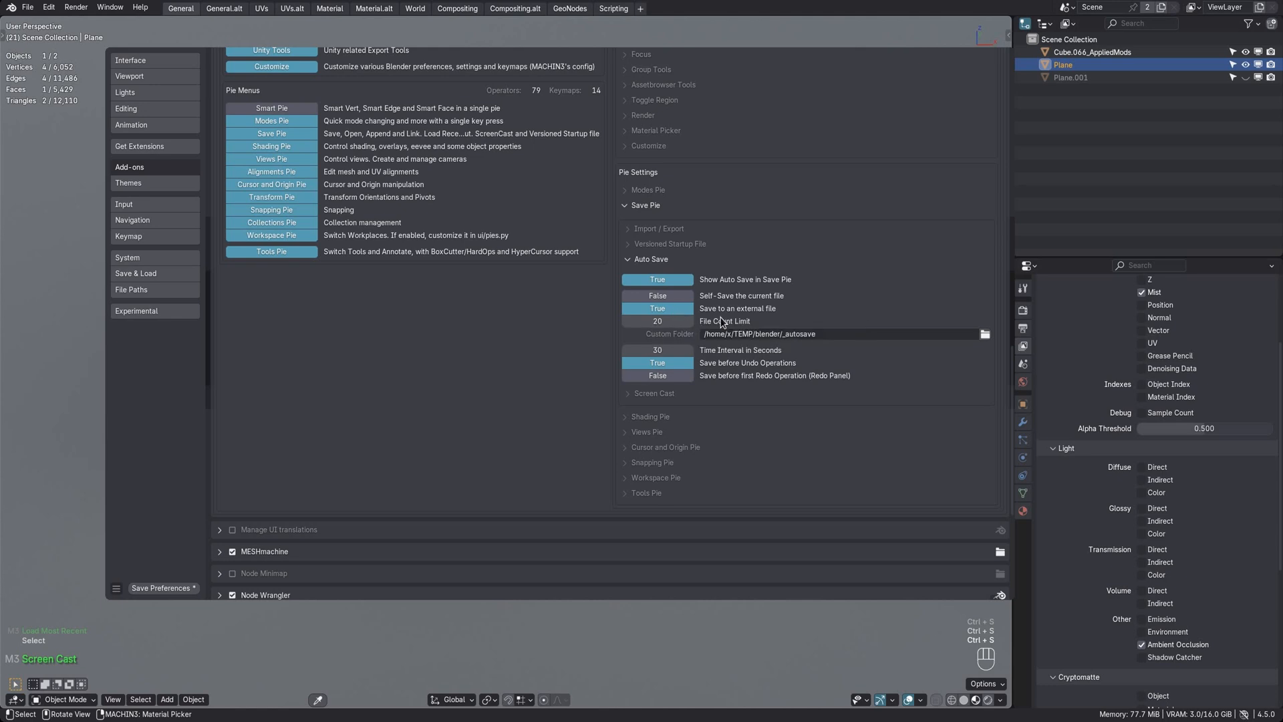
click(840, 334)
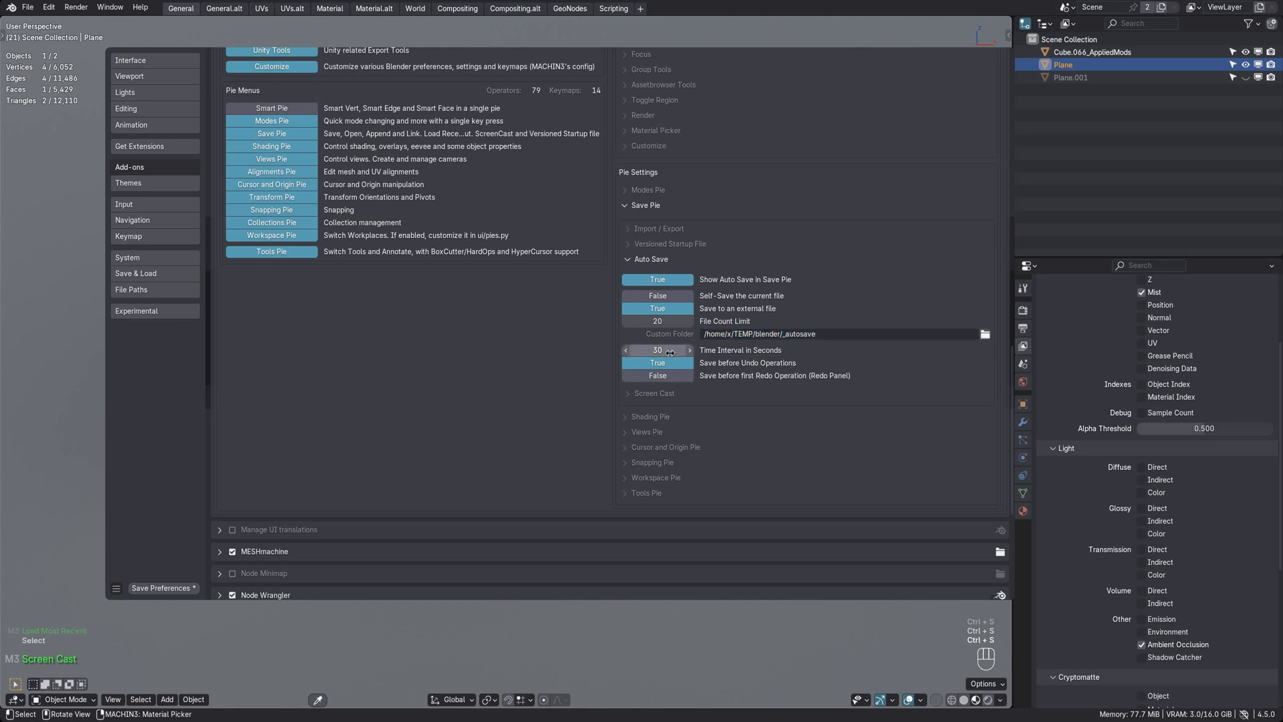
mouse_move(670, 364)
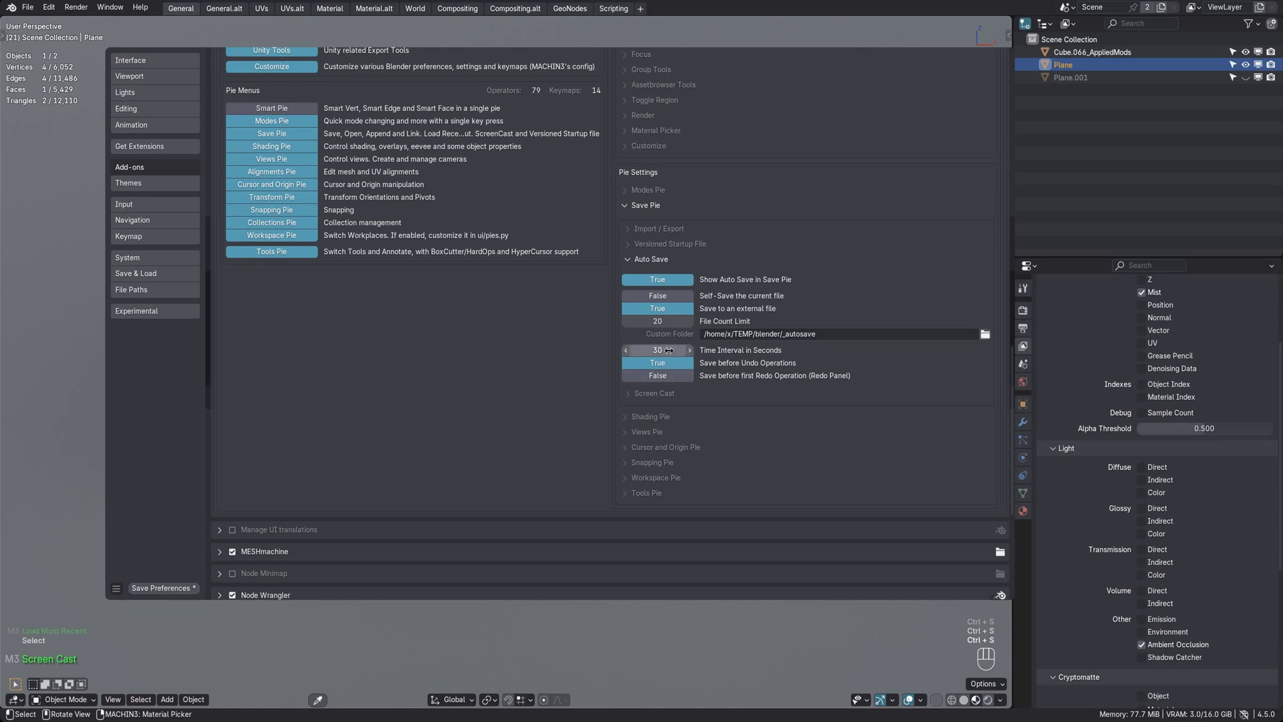
mouse_move(671, 360)
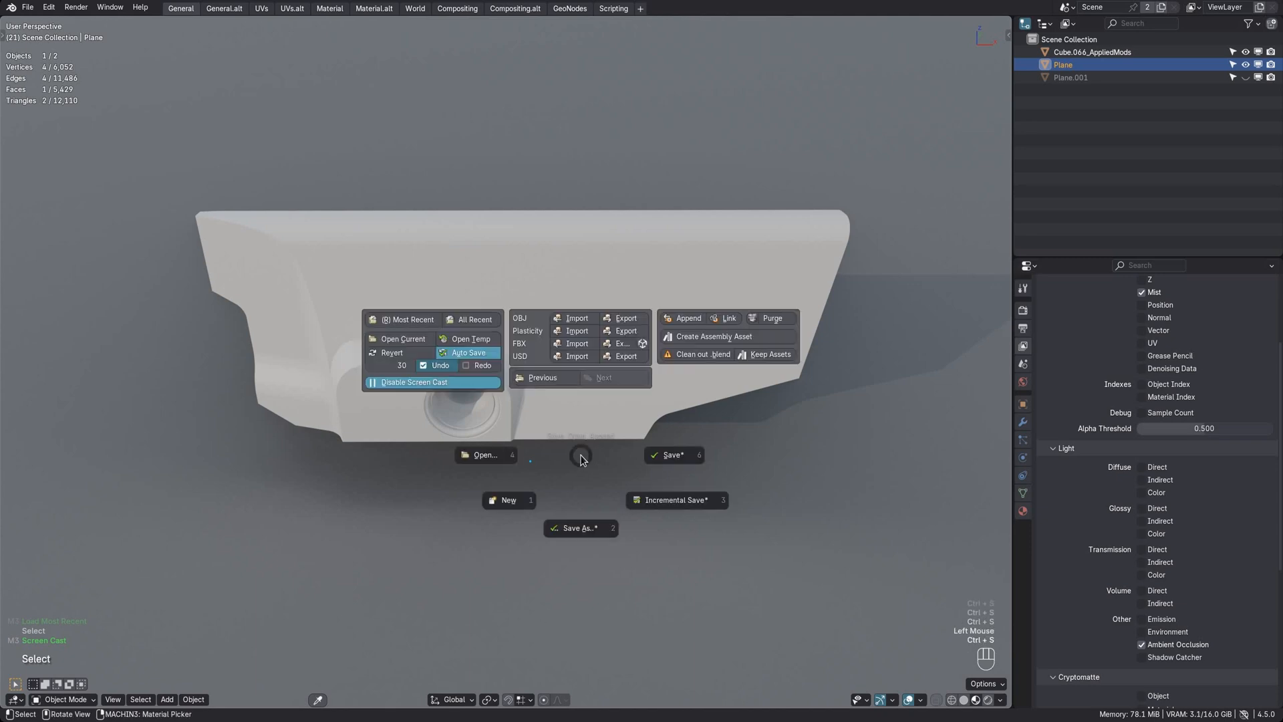
mouse_move(469, 353)
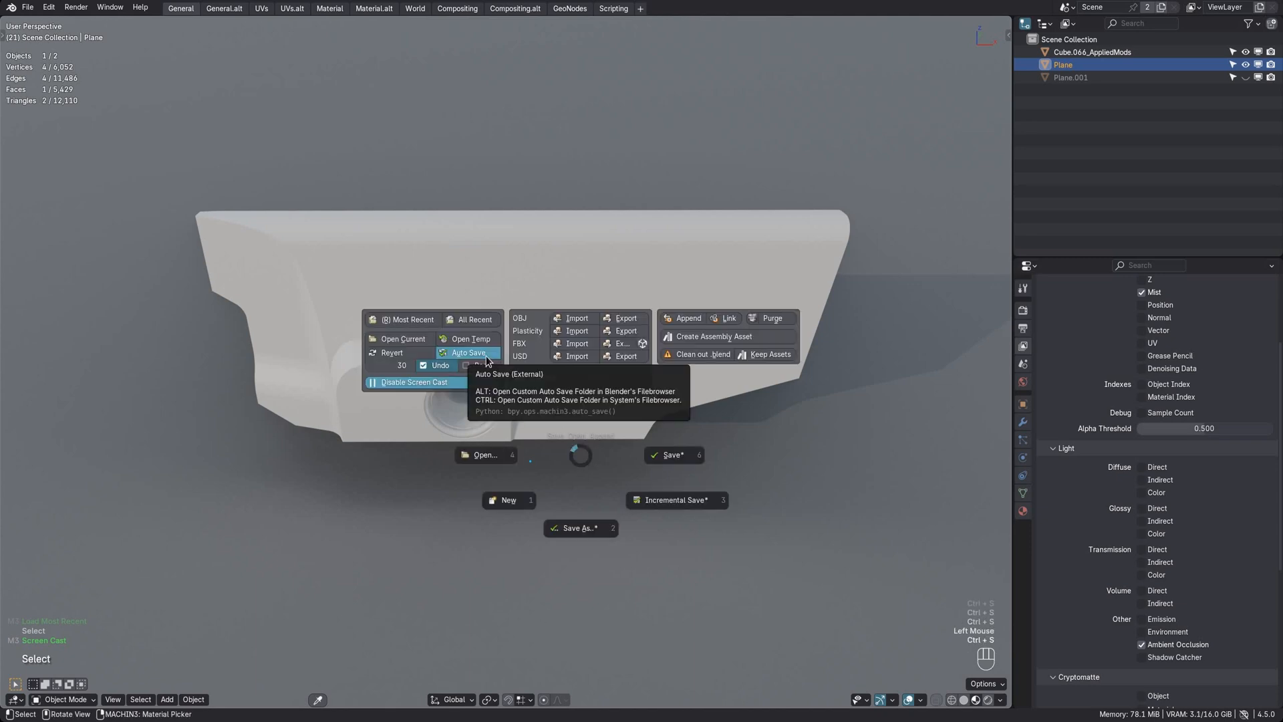
Run the Save Pie's Auto Save entry on the current file.
click(467, 353)
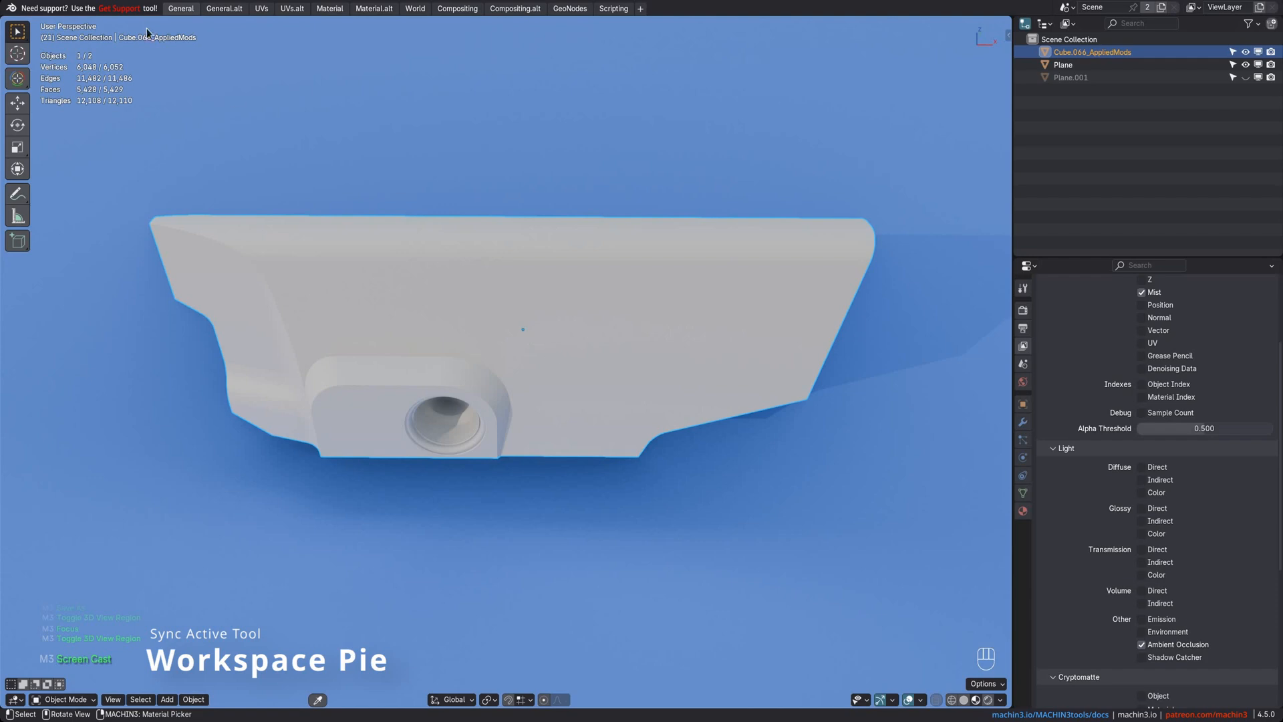
click(224, 8)
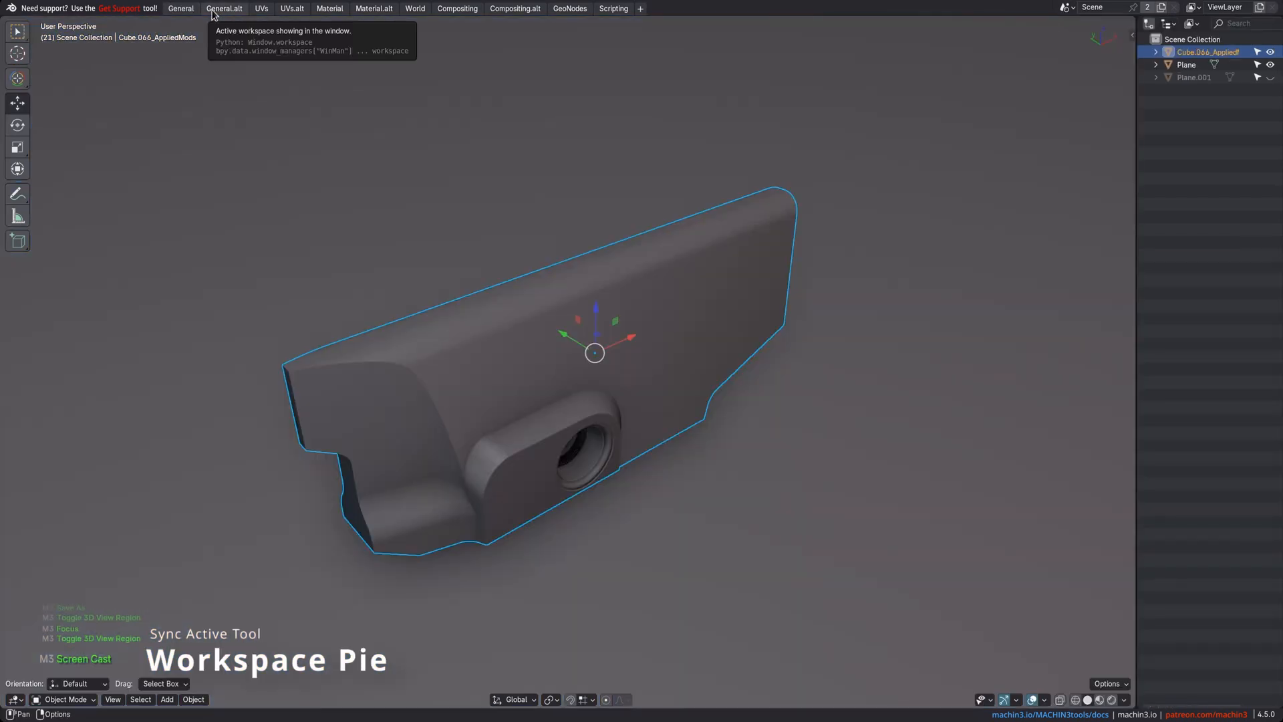
mouse_move(222, 14)
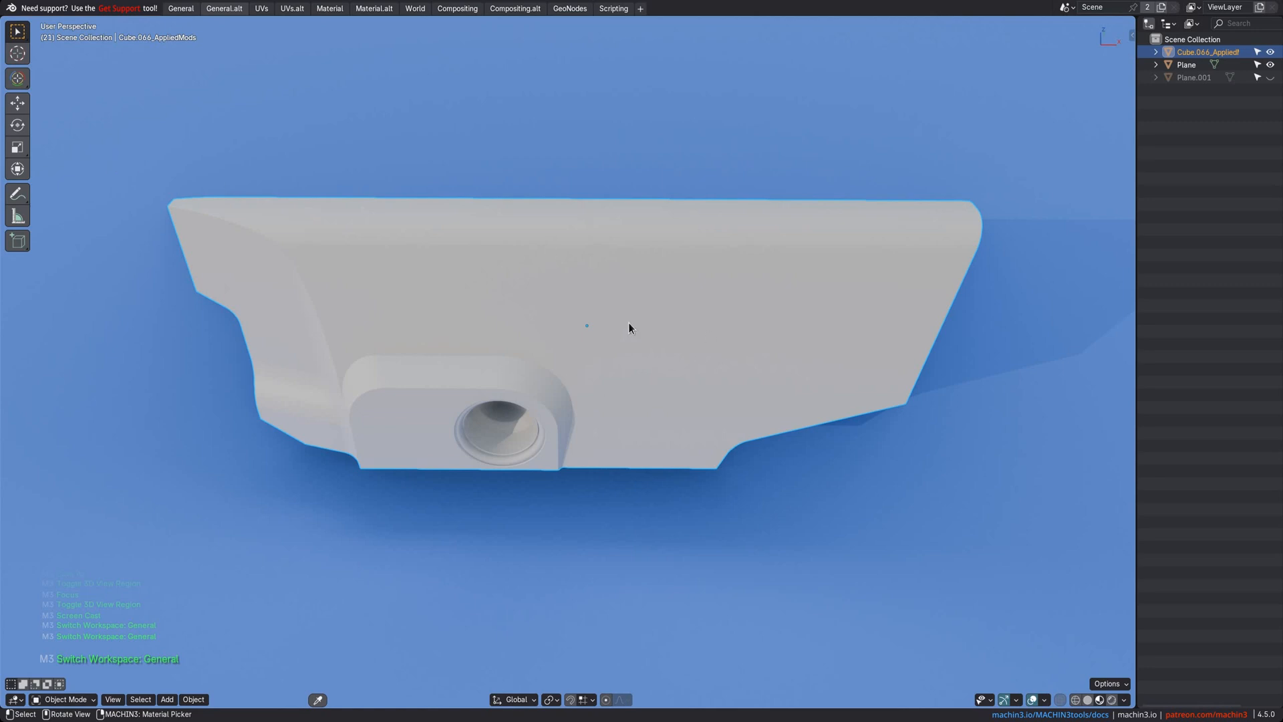
mouse_move(204, 185)
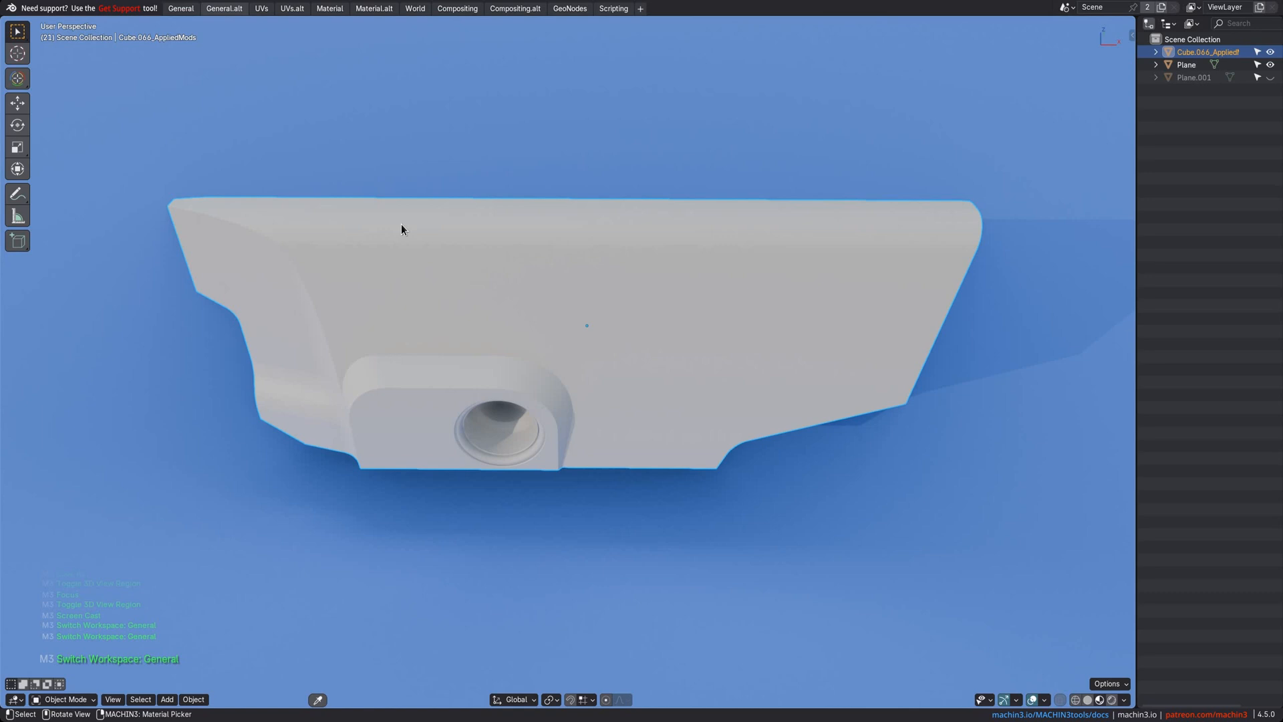
click(585, 324)
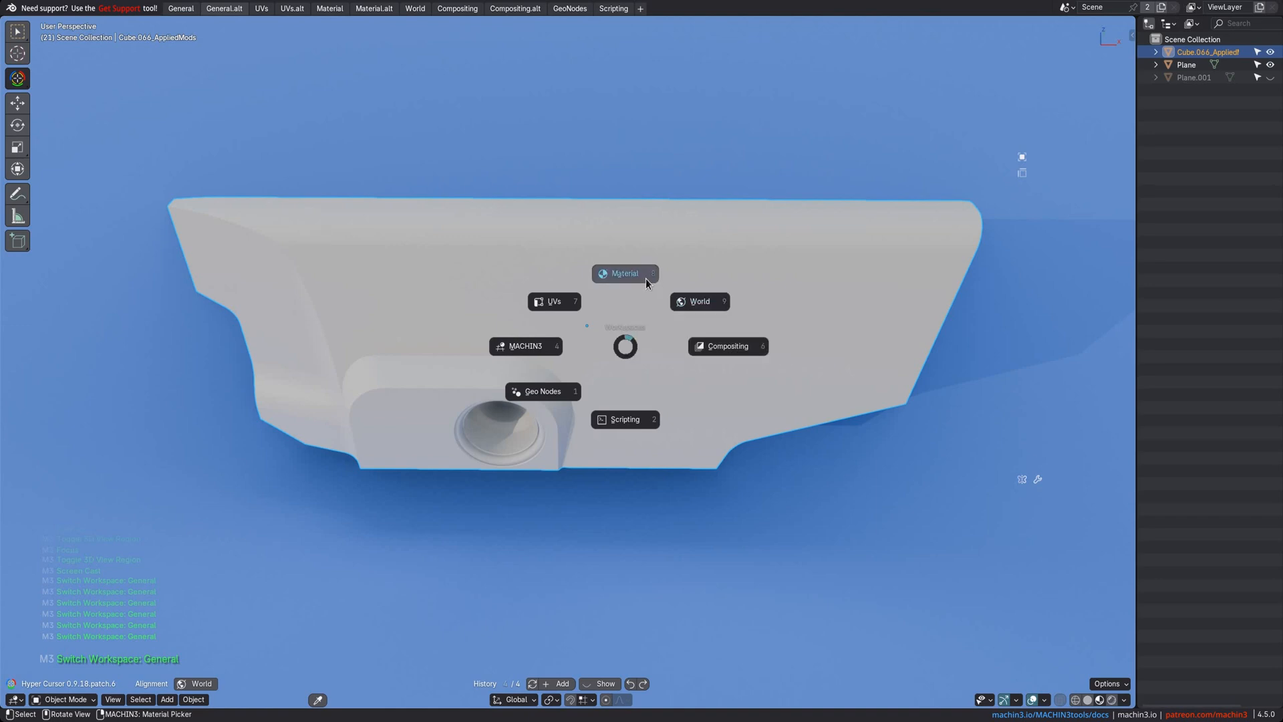
Switch to the Material workspace via the Workspace Pie with the viewport synced.
click(625, 273)
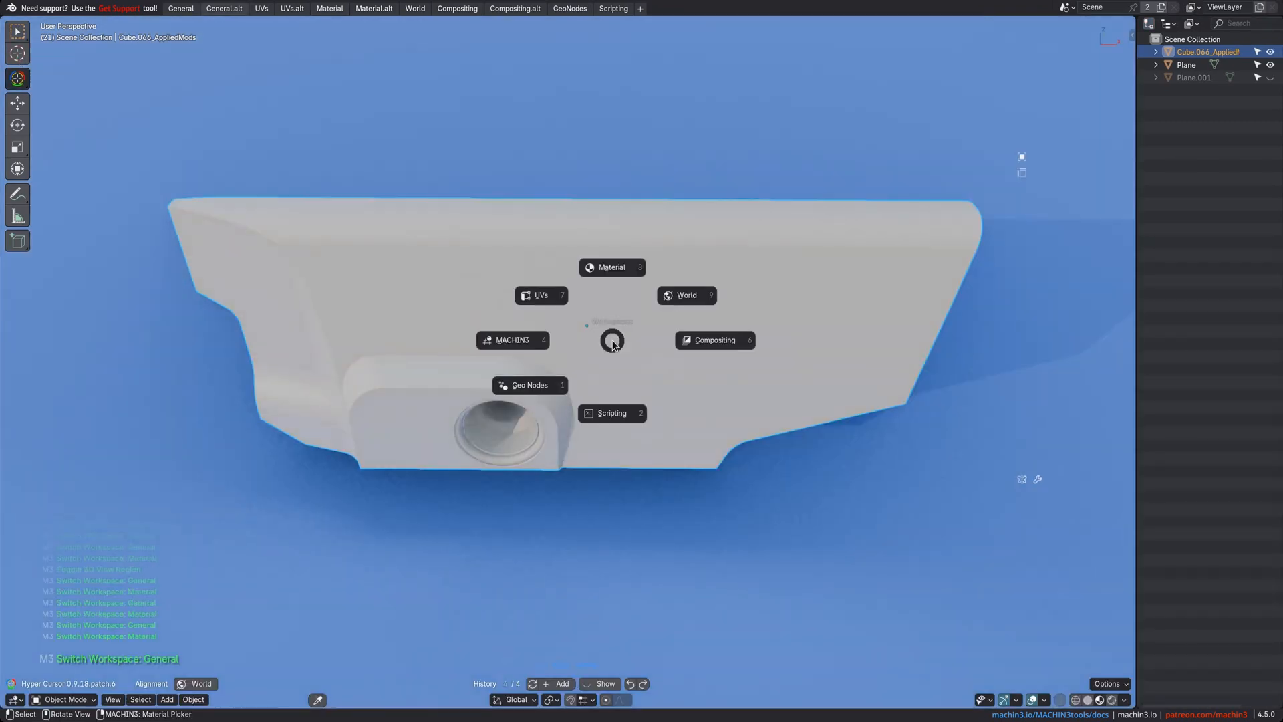
mouse_move(626, 276)
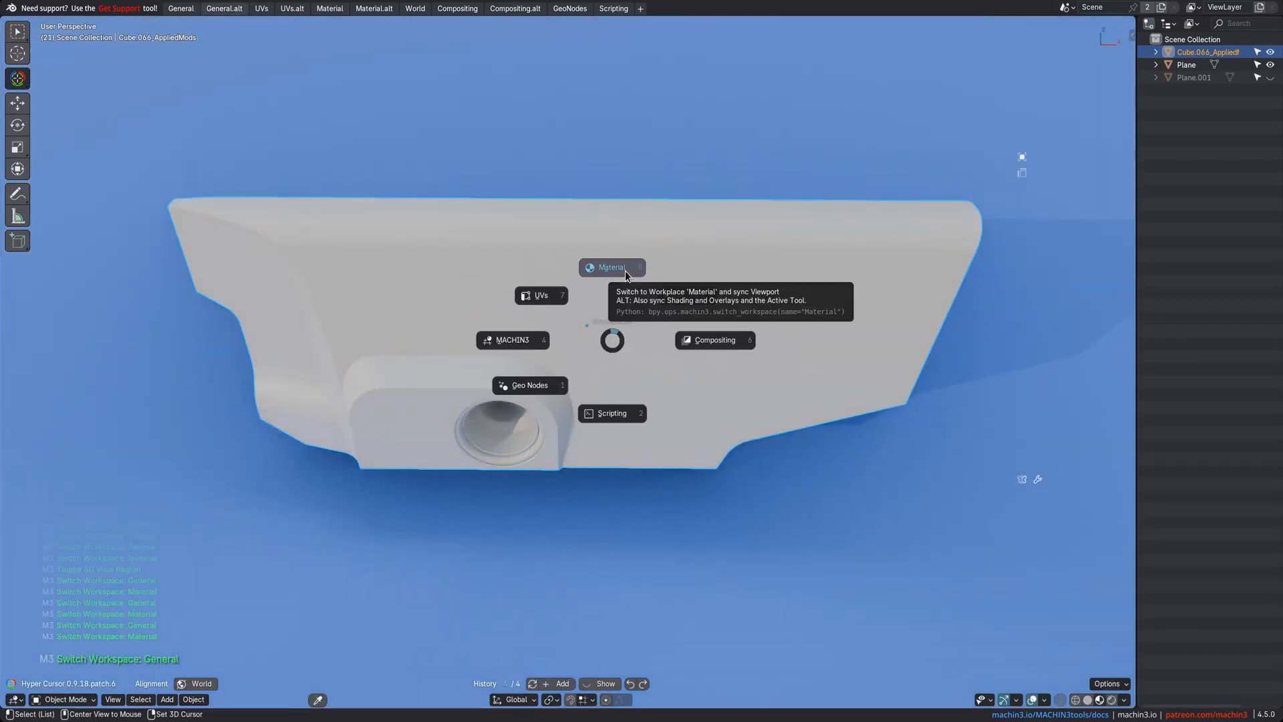
click(610, 267)
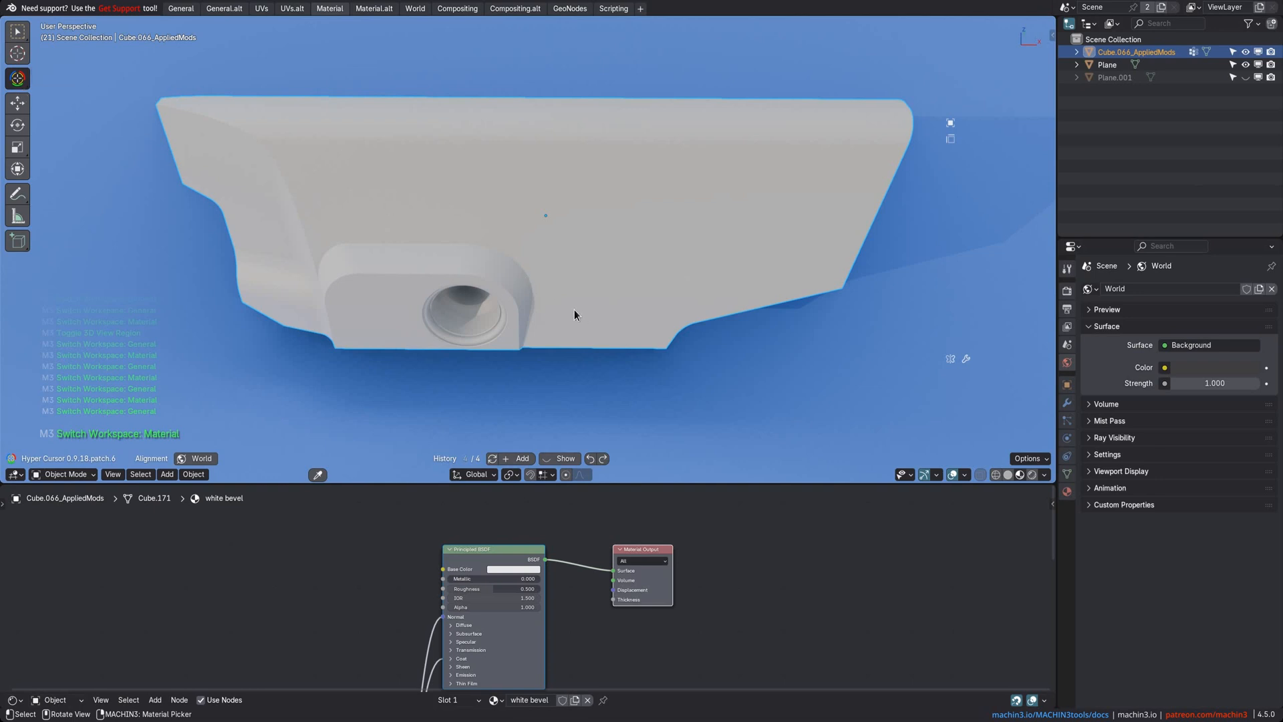
mouse_move(616, 350)
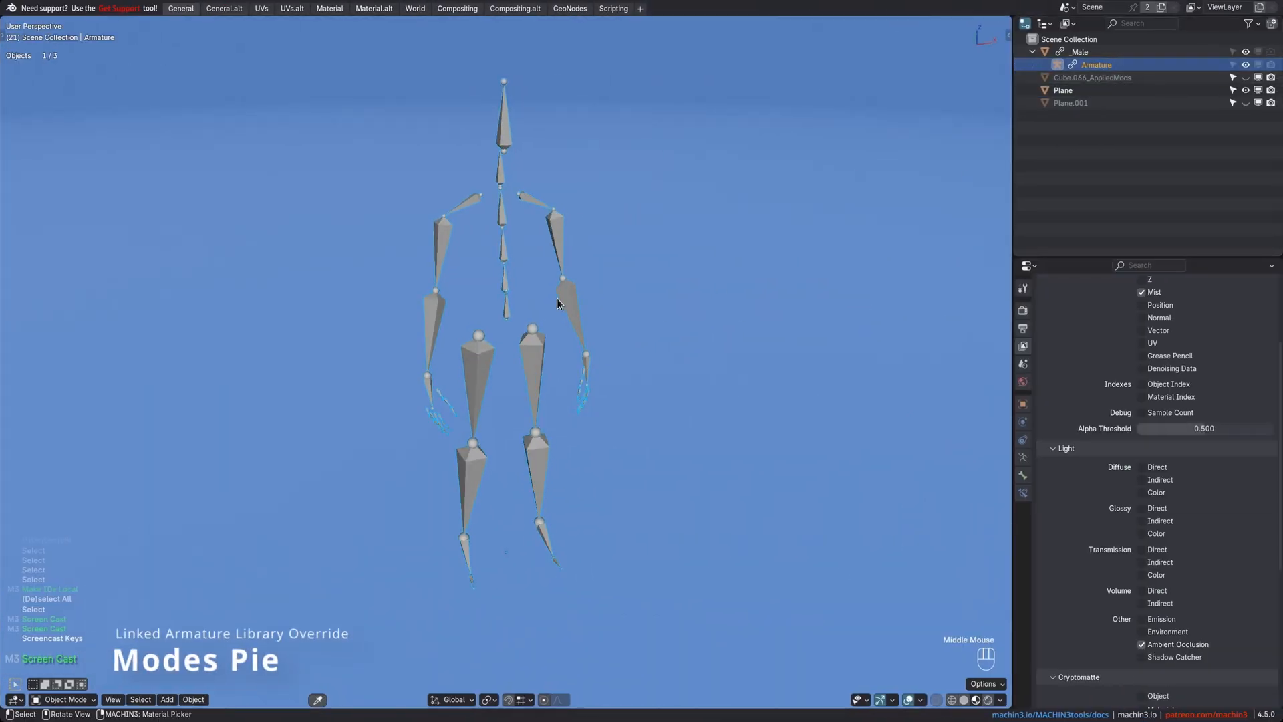
Bring up the Modes Pie on the armature and expand the _Male collection in the Outliner.
key(Tab)
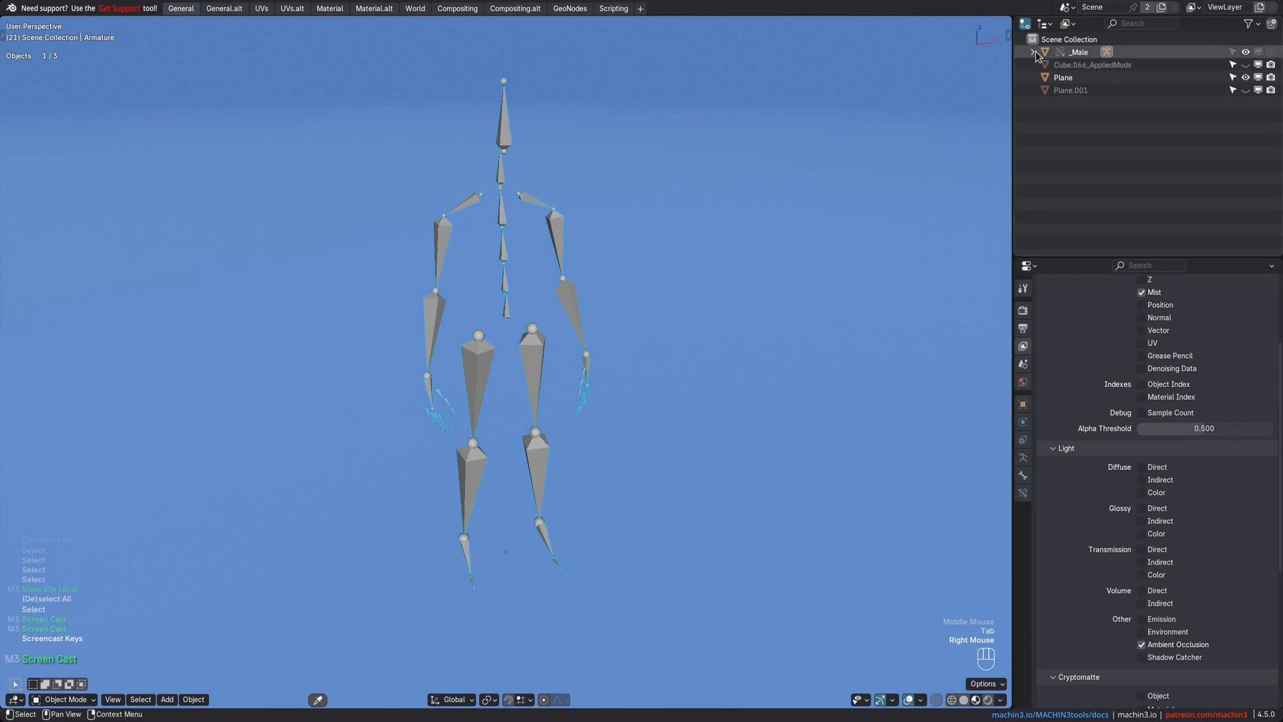
click(1034, 50)
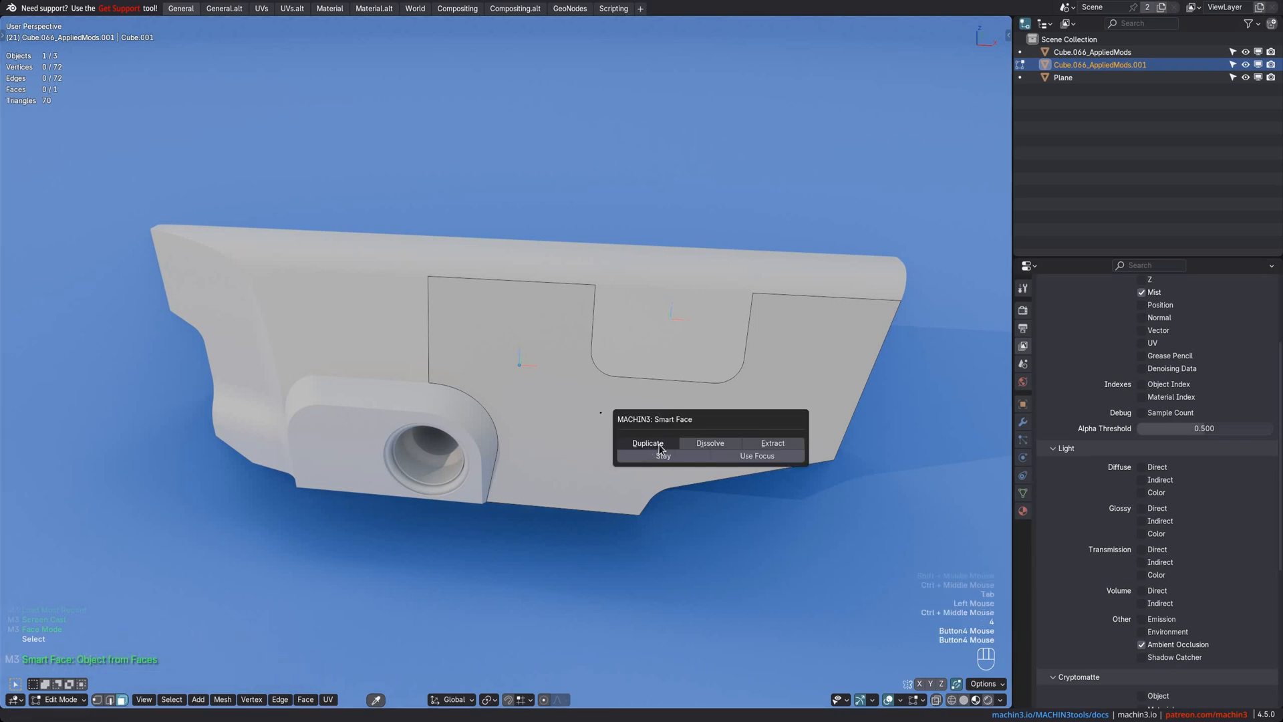
mouse_move(639, 442)
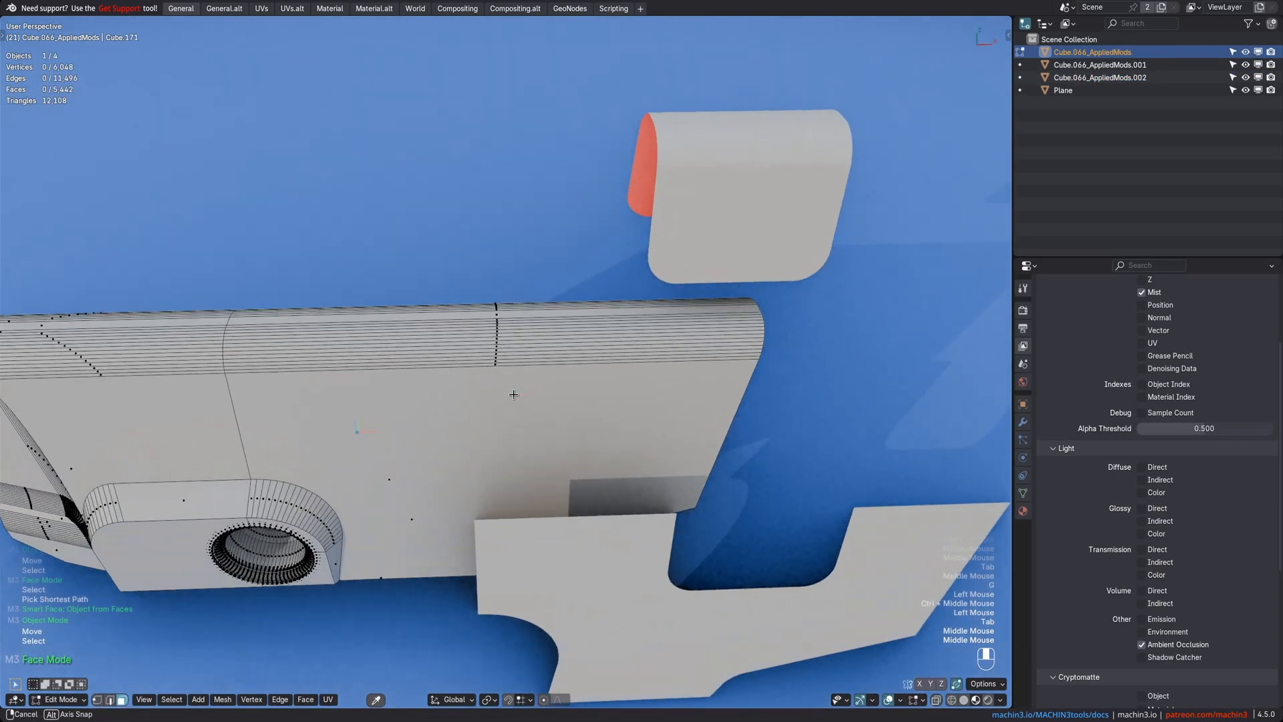
Extract the band of faces around the hole into a new object, staying in the original.
drag(513, 393, 543, 400)
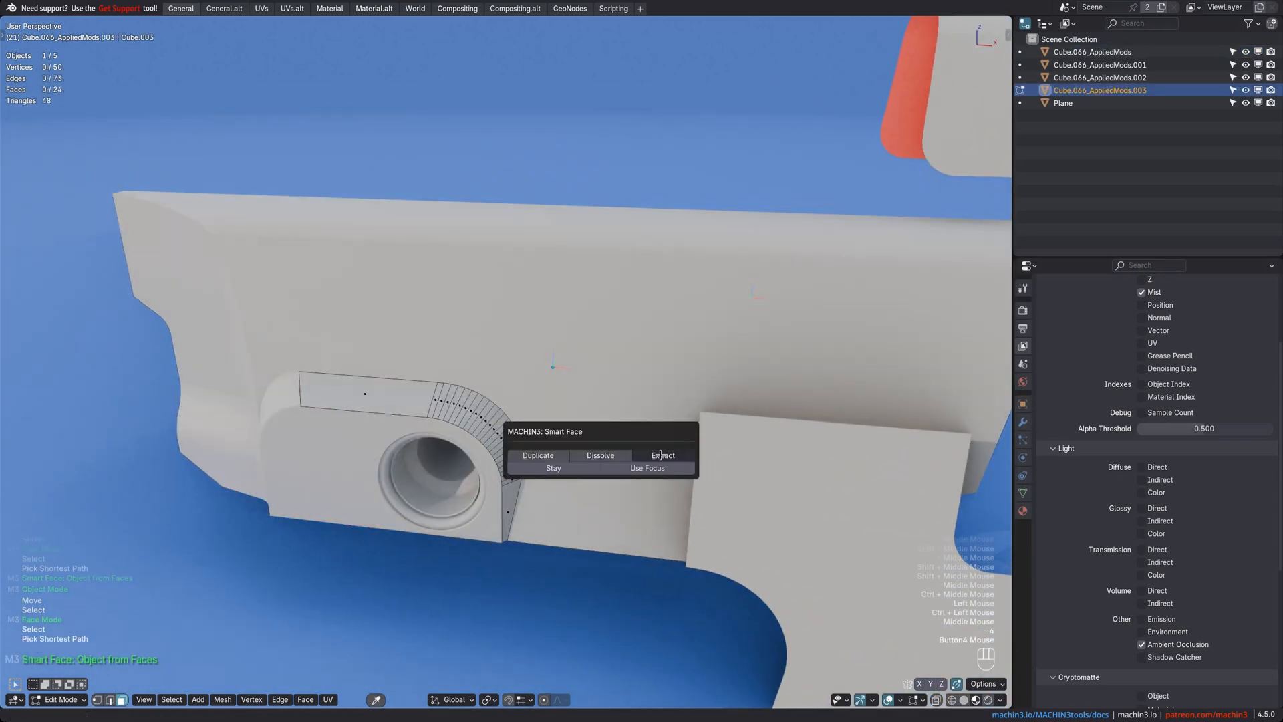
click(663, 455)
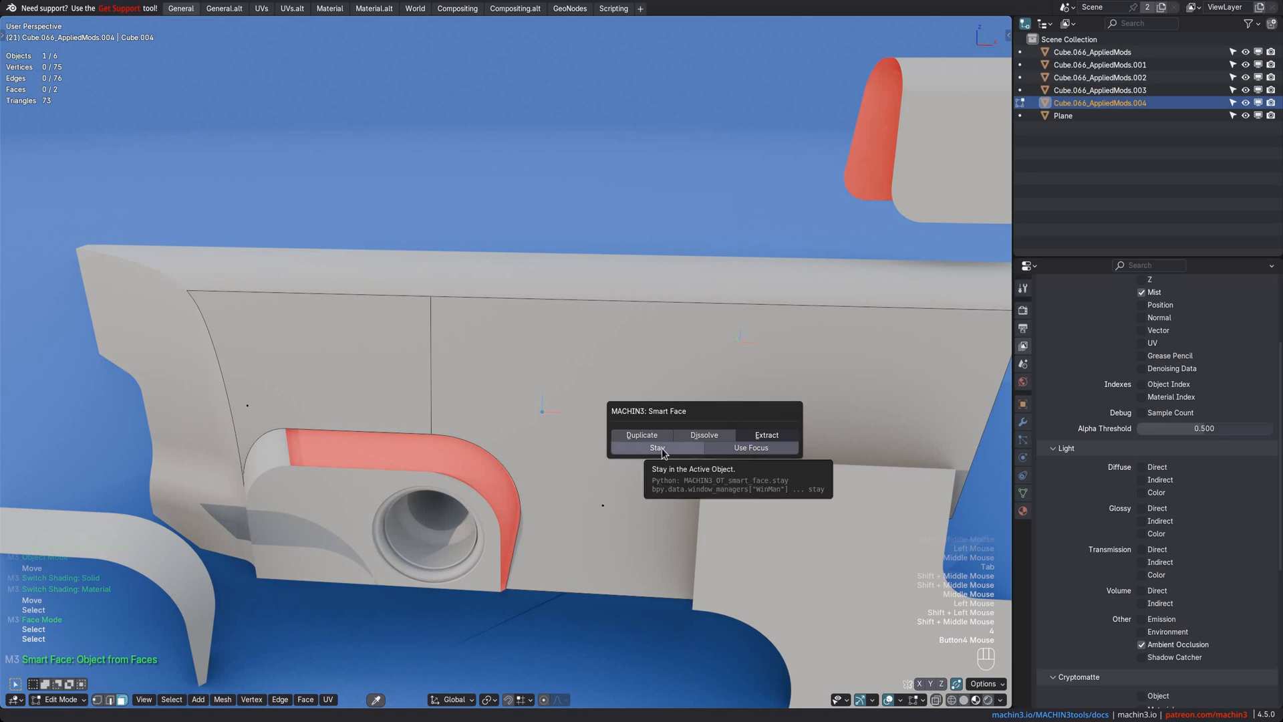
click(655, 448)
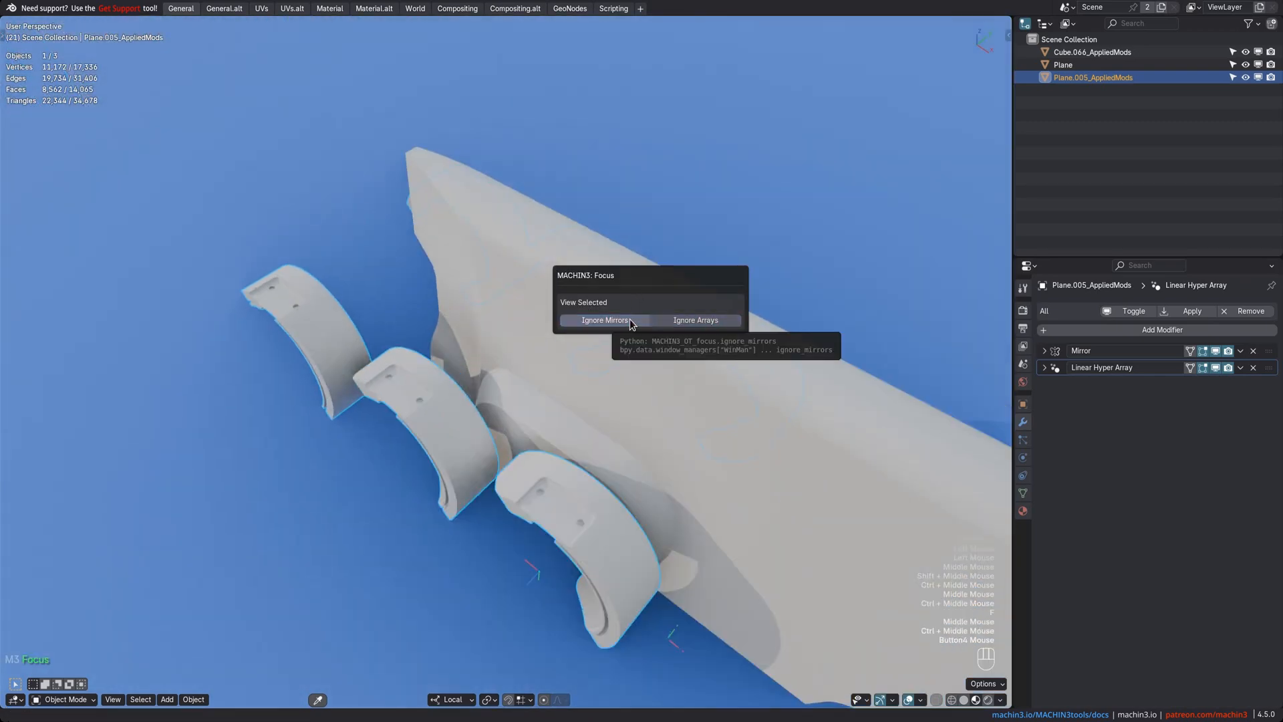
click(604, 321)
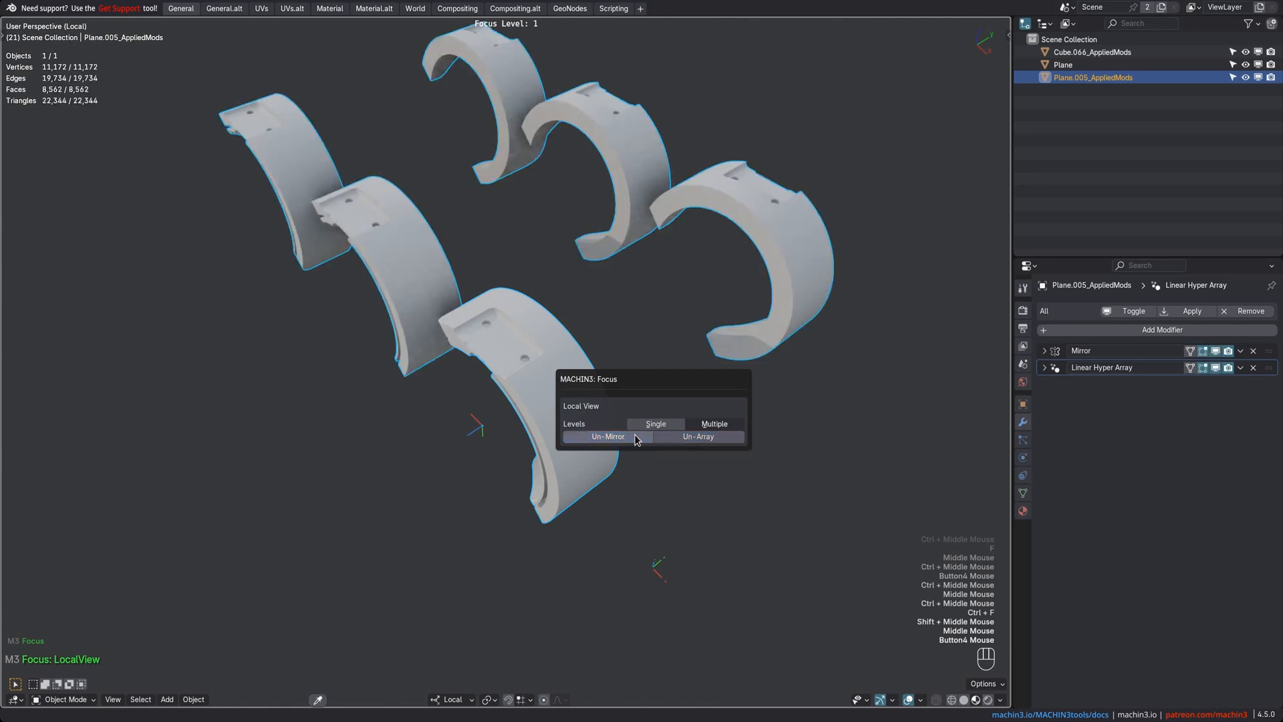
click(608, 436)
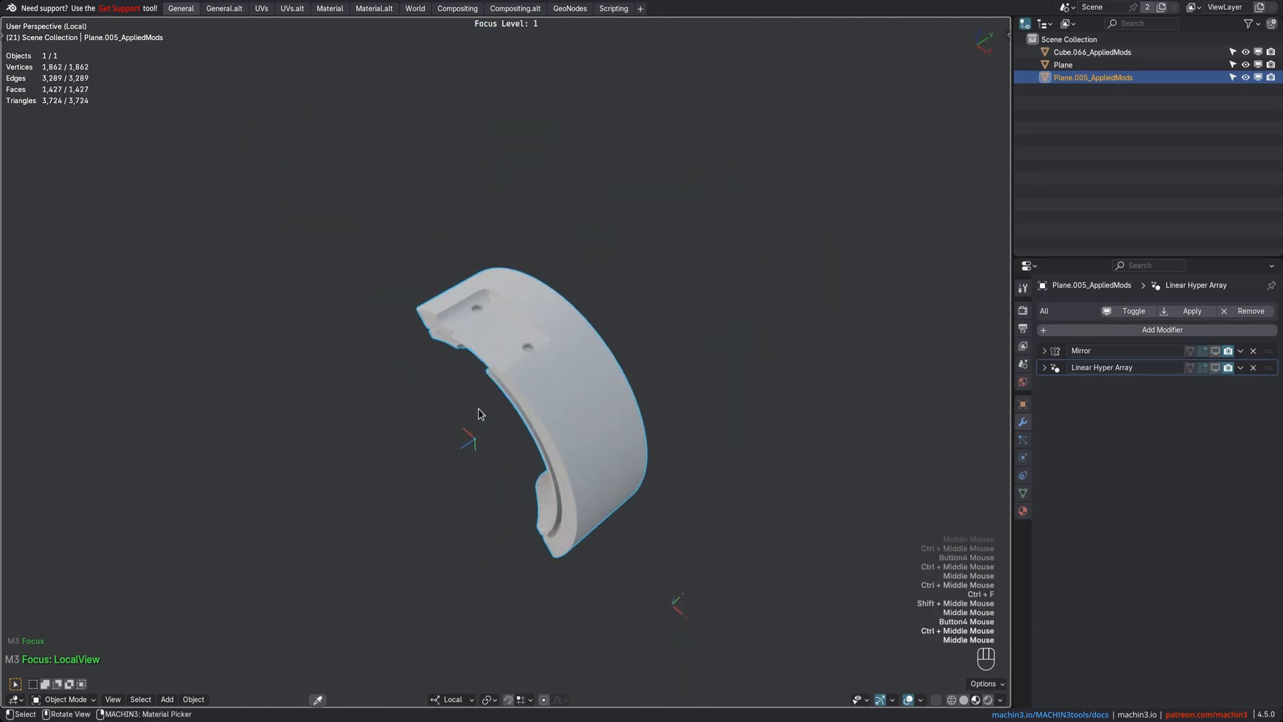
drag(479, 413, 654, 316)
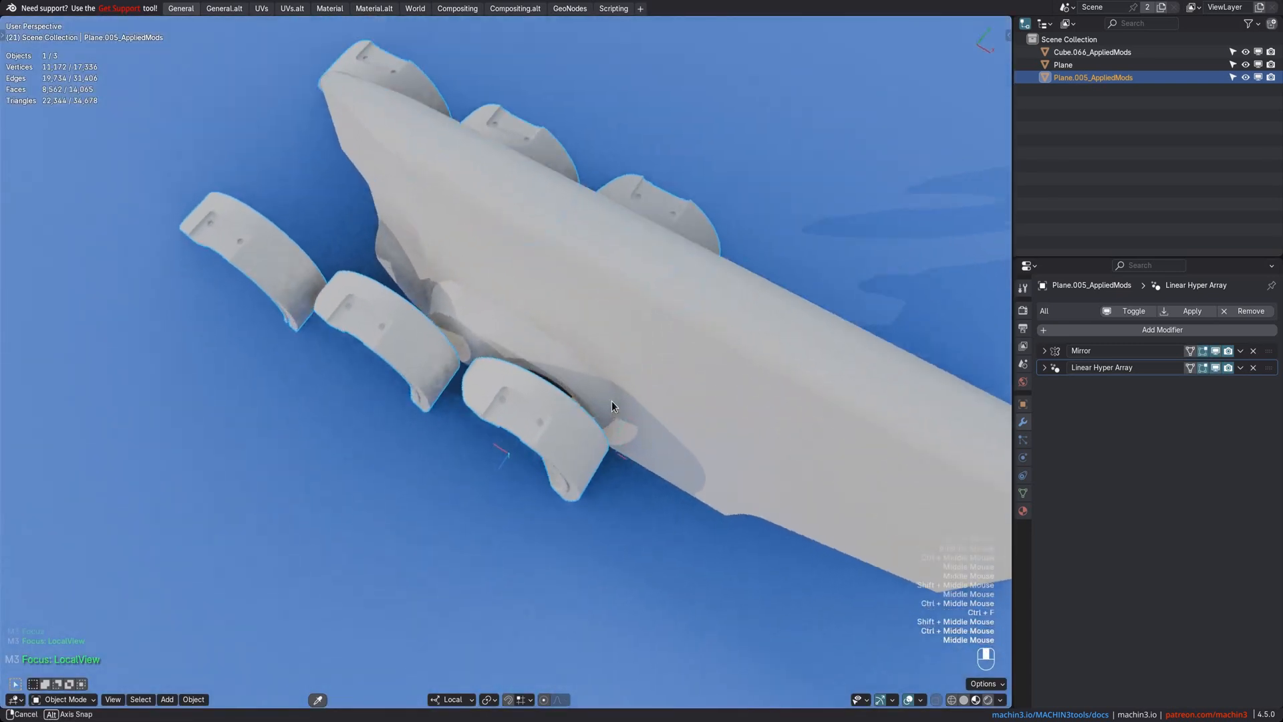
drag(613, 406, 628, 365)
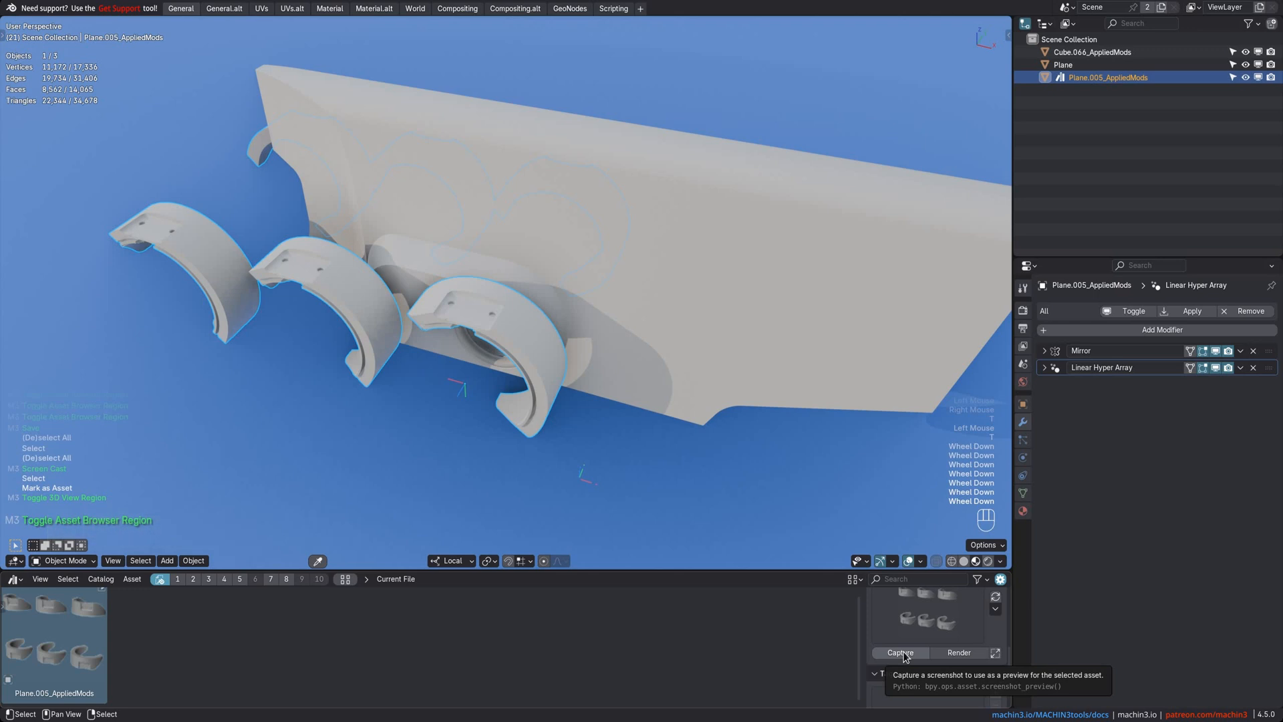
Capture the current view as the Plane.005_AppliedMods asset preview and update its thumbnail.
click(994, 610)
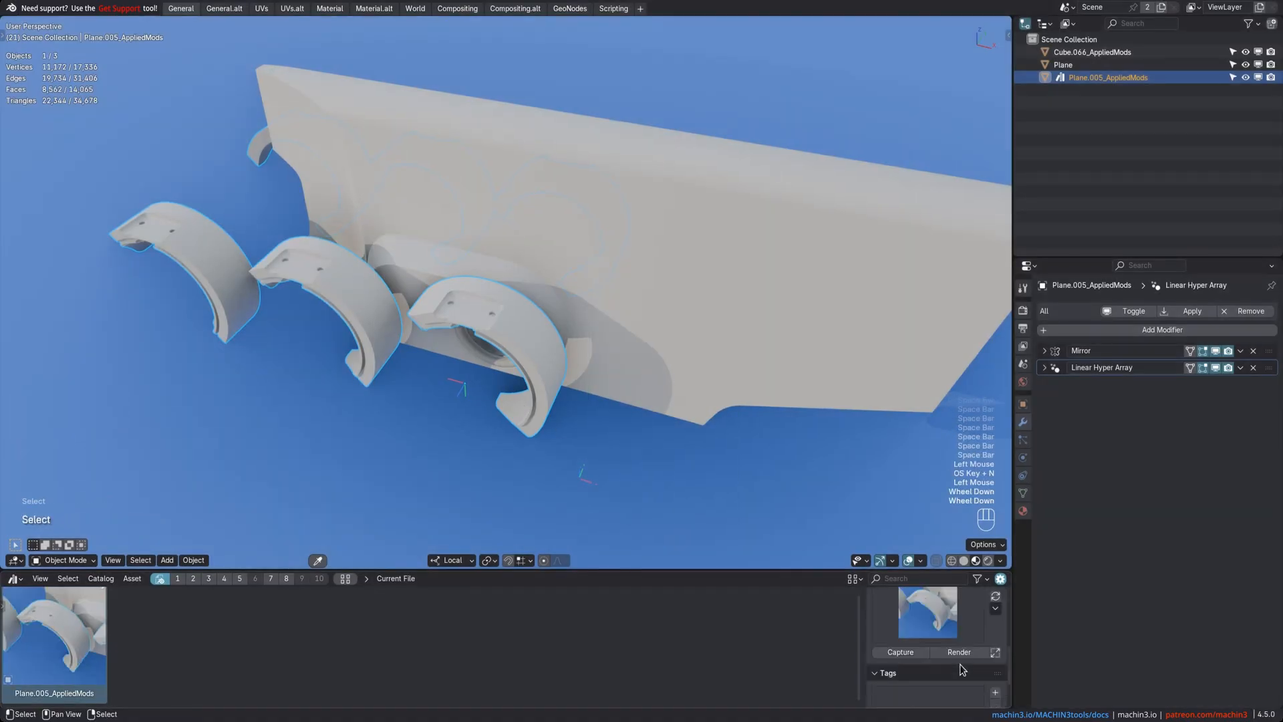
mouse_move(962, 655)
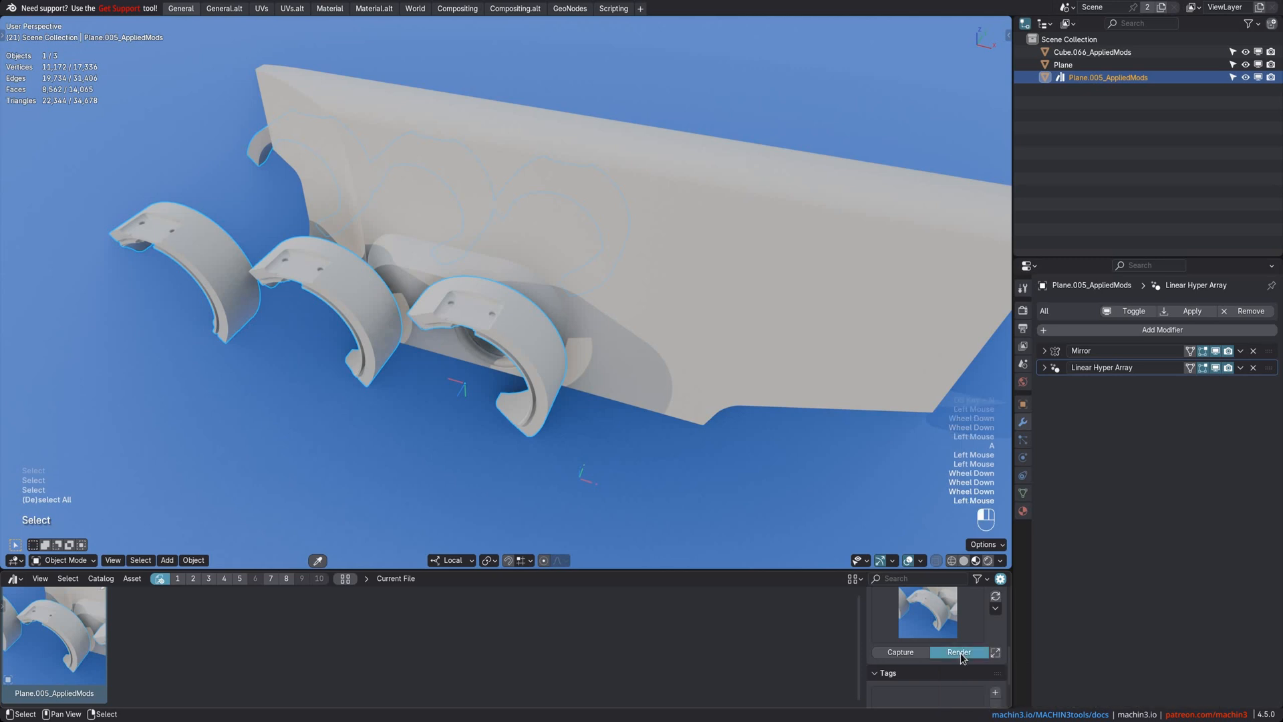
click(960, 652)
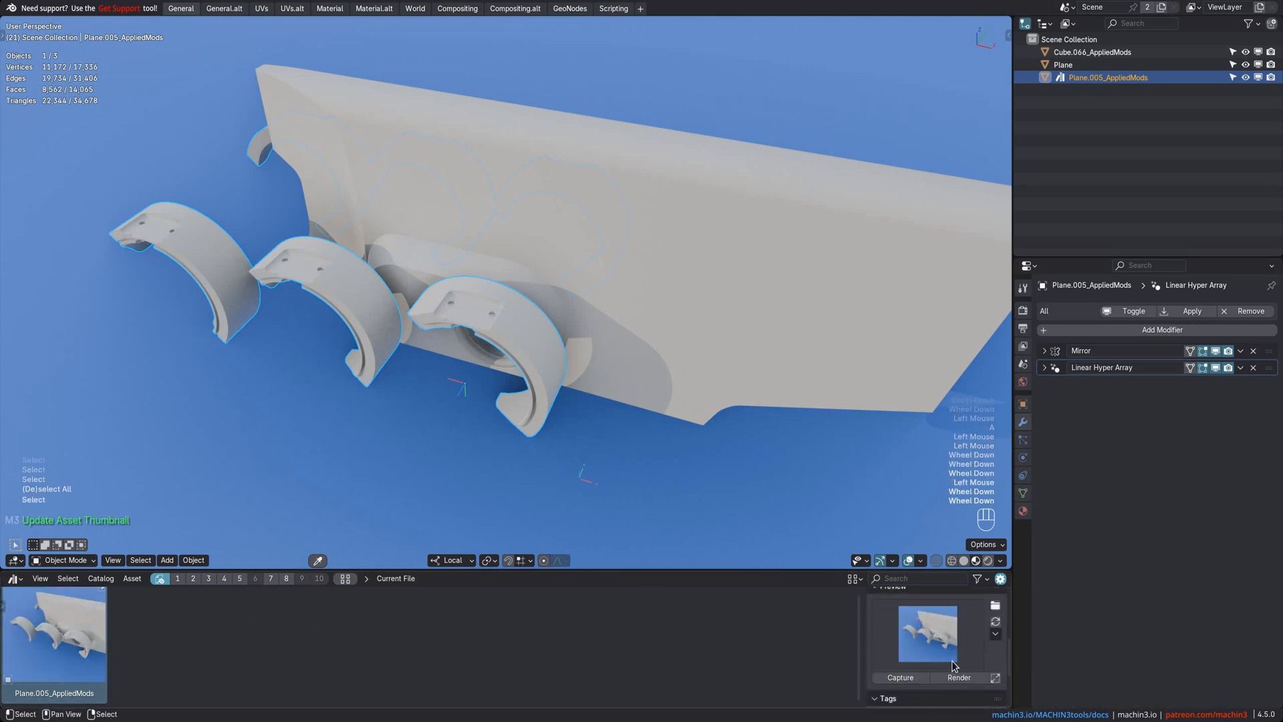